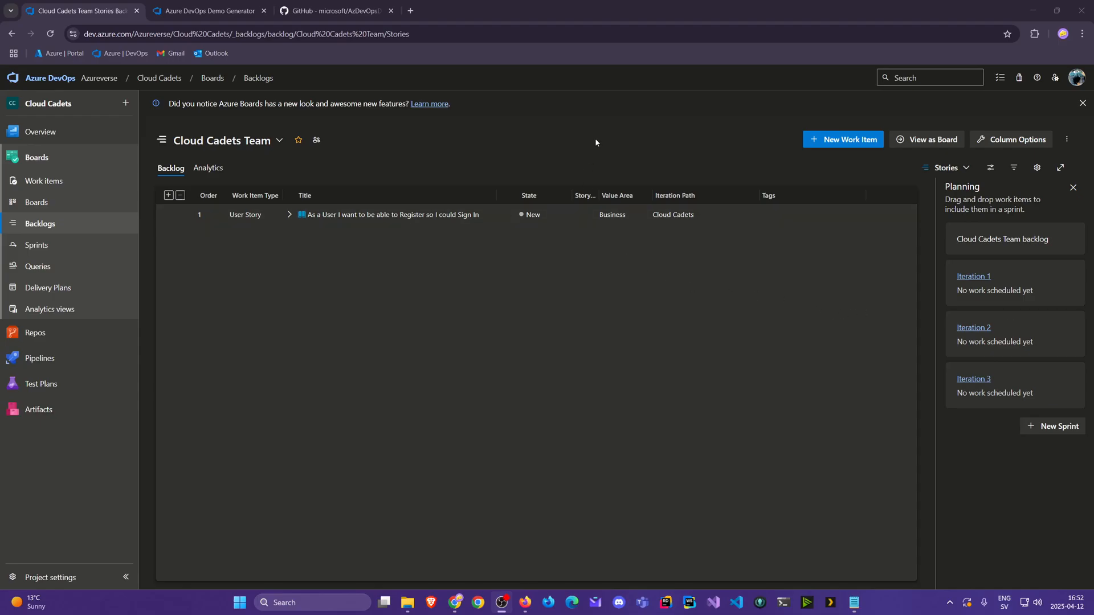
pyautogui.moveTo(639, 135)
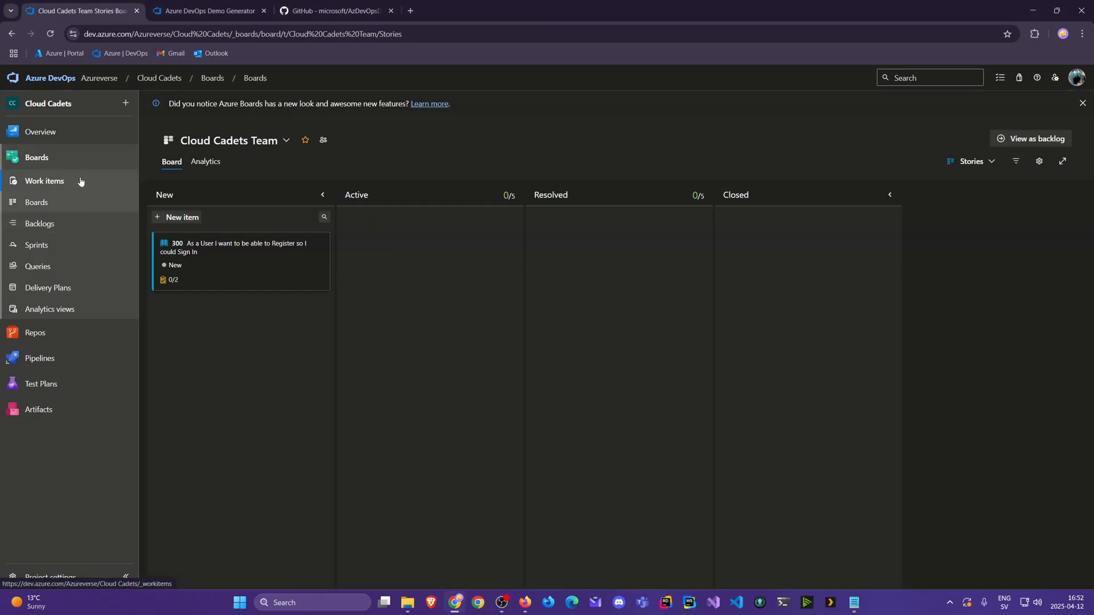
# - Look through the Boards pages: work items, sprint taskboard and team backlog
pyautogui.click(44, 181)
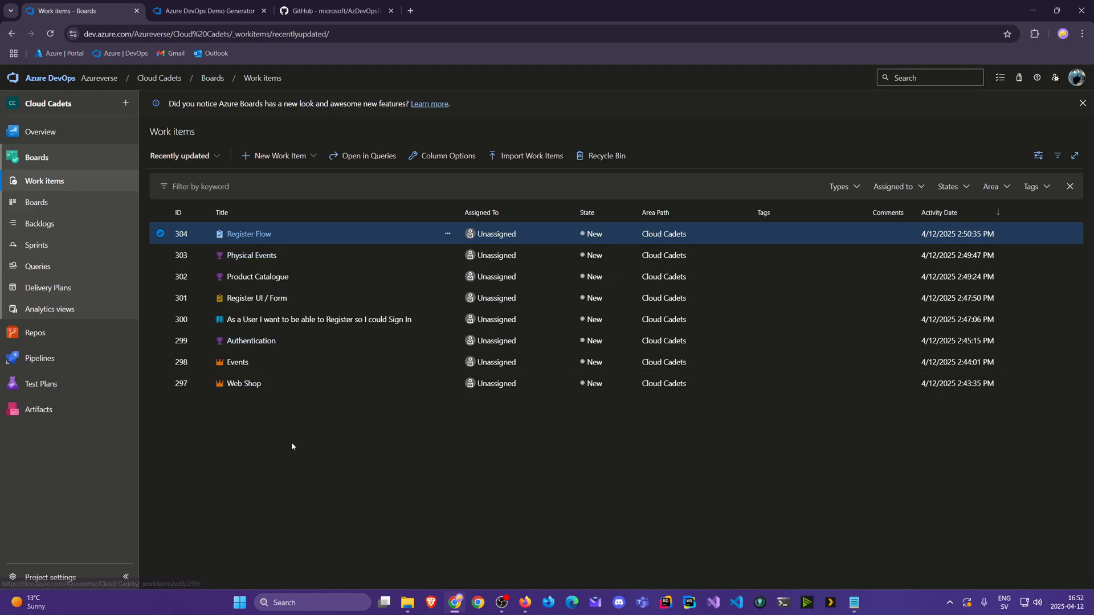
pyautogui.moveTo(119, 269)
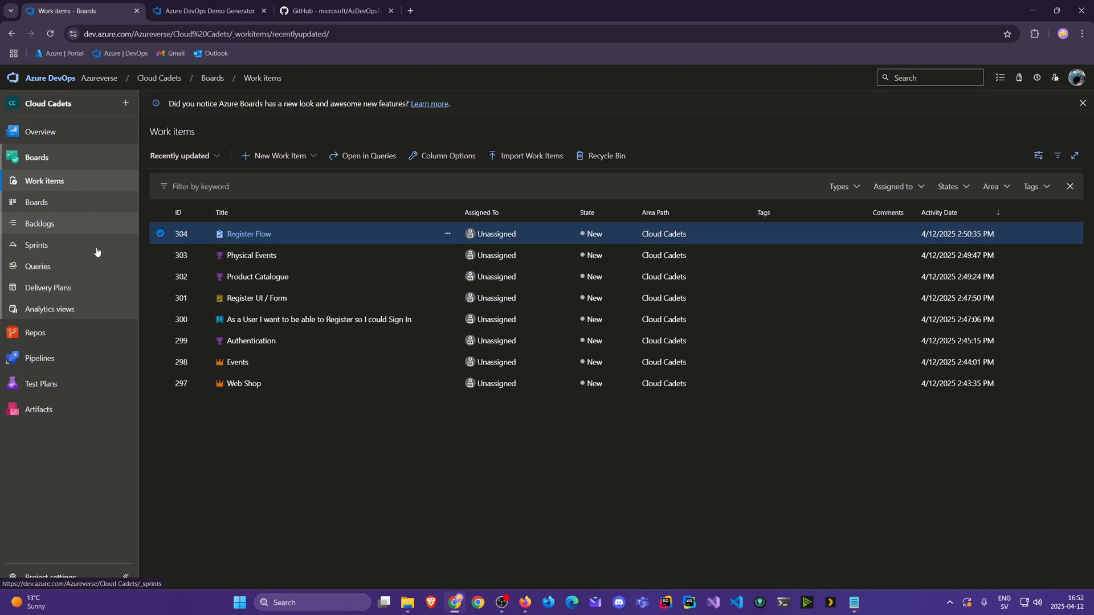
pyautogui.click(36, 333)
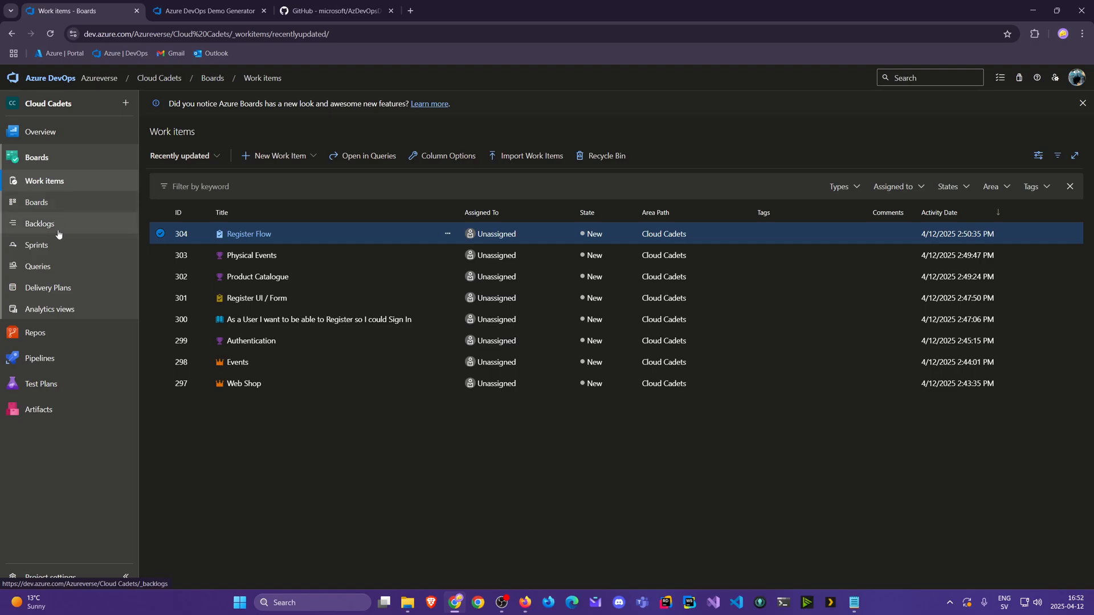
pyautogui.click(37, 245)
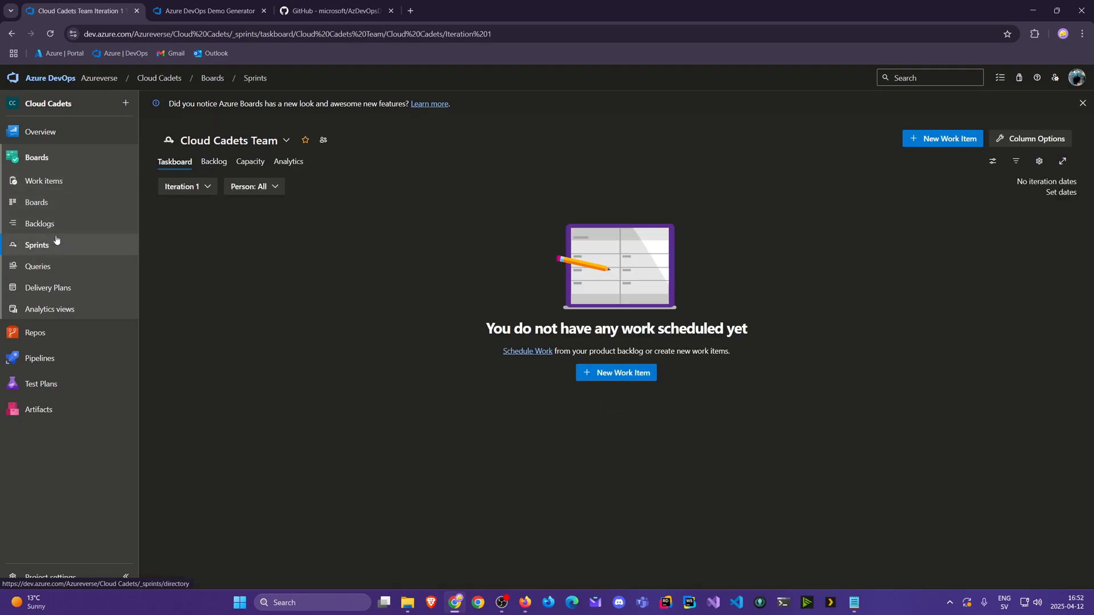
pyautogui.moveTo(40, 224)
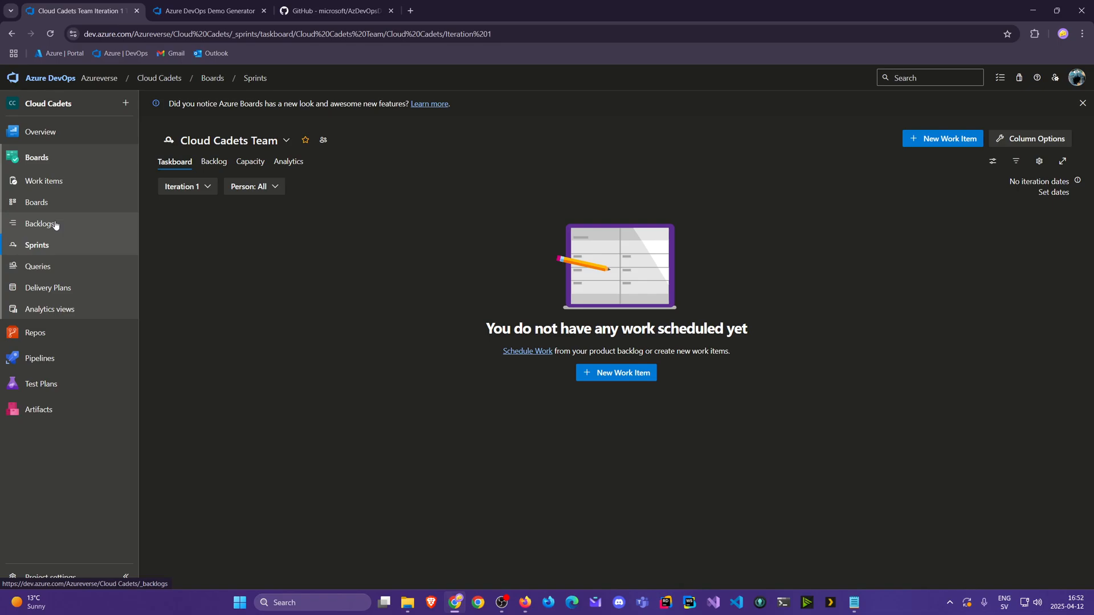
pyautogui.click(41, 223)
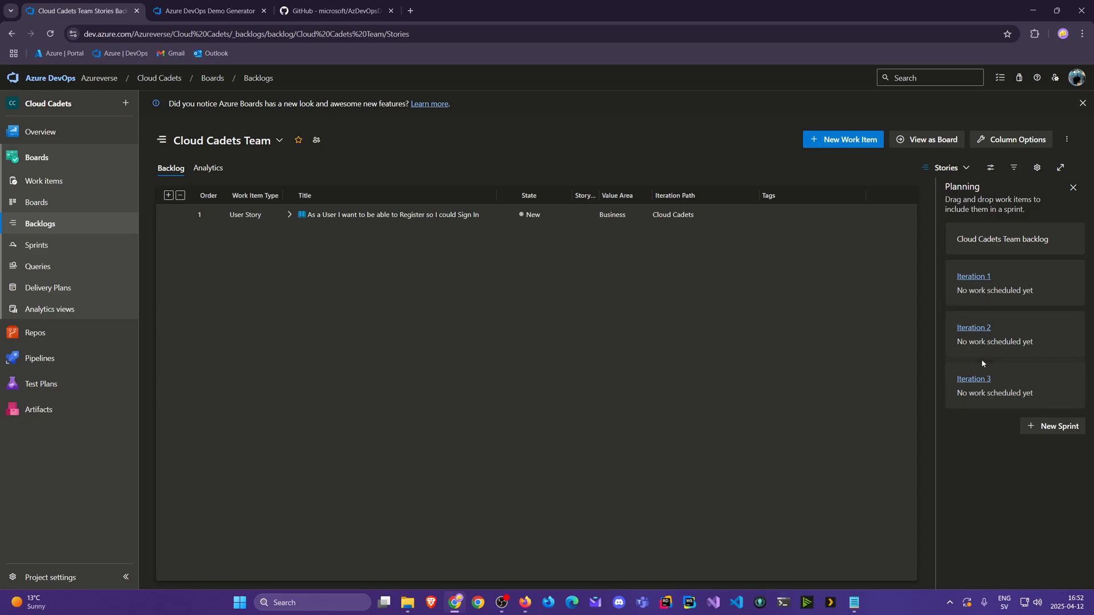
pyautogui.moveTo(975, 373)
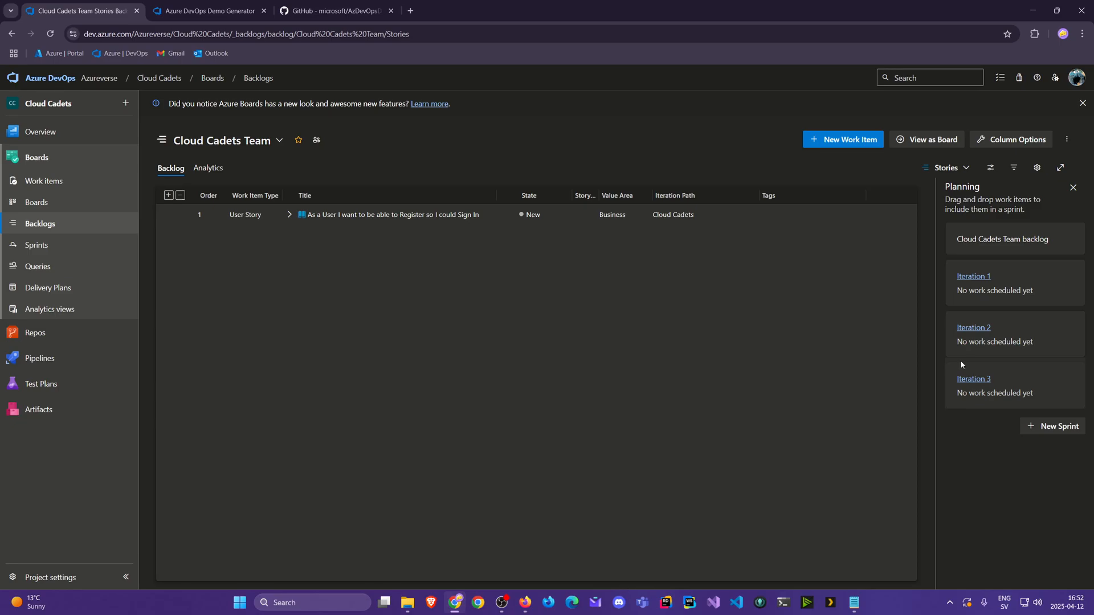
pyautogui.moveTo(769, 425)
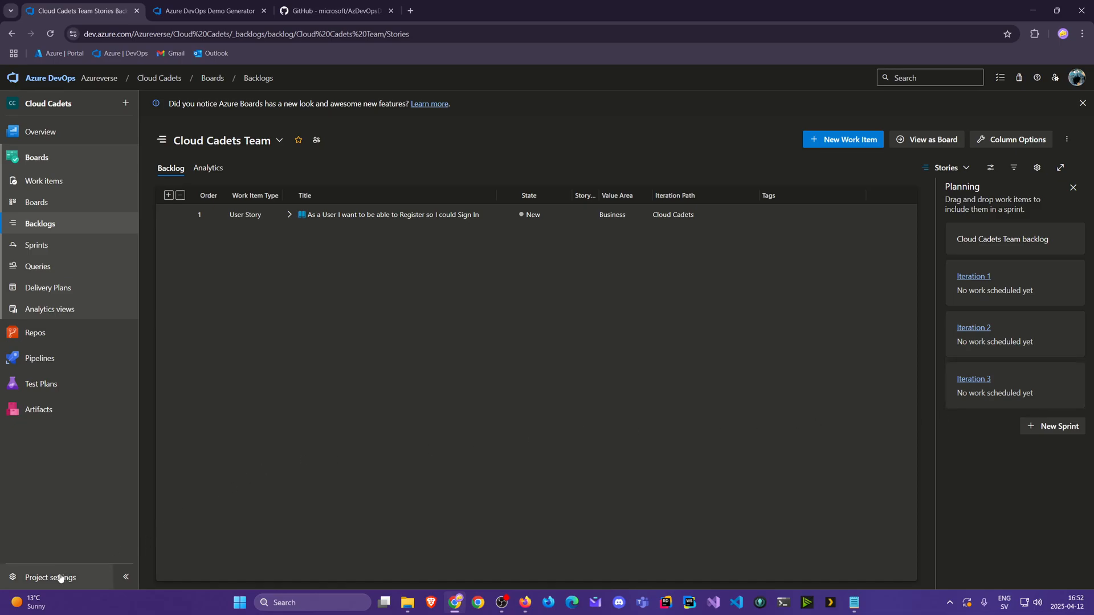
# - Reach Project configuration in Project settings and start editing Iteration 1
pyautogui.click(49, 577)
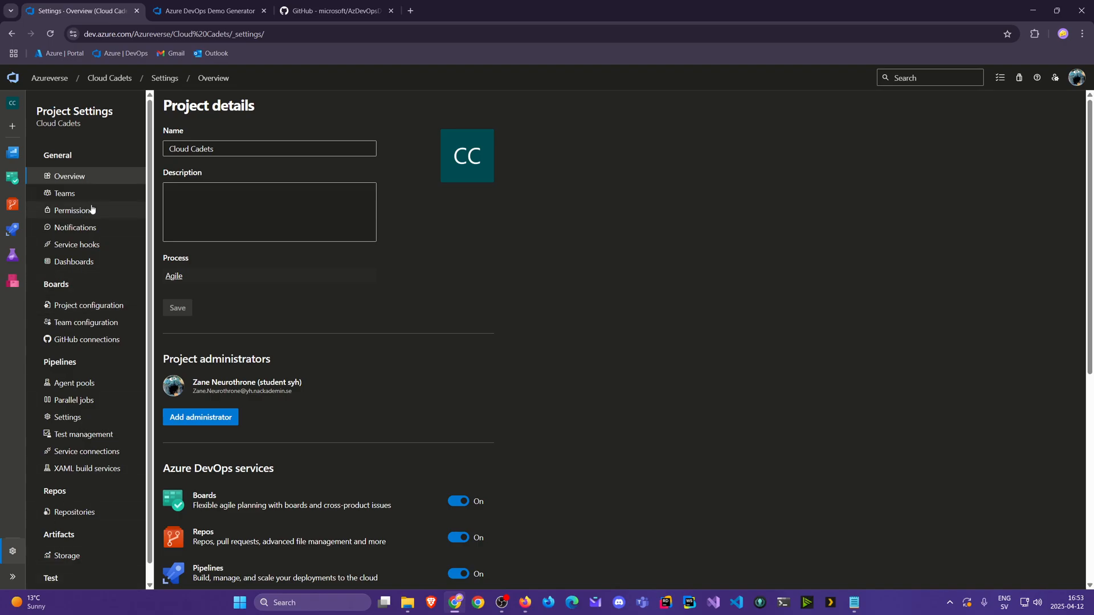
pyautogui.moveTo(104, 293)
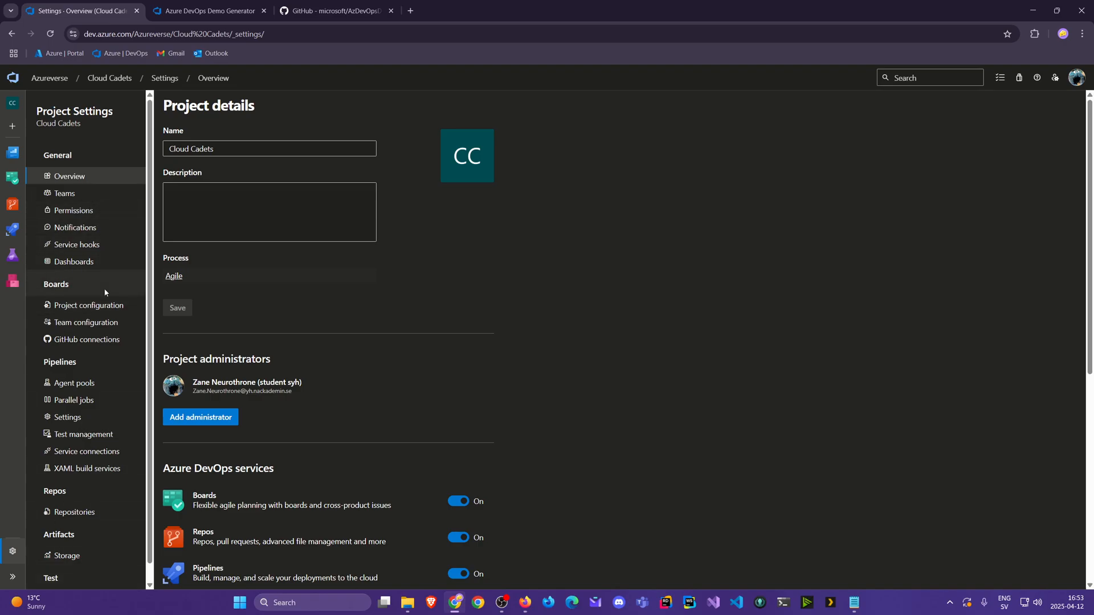
pyautogui.click(88, 305)
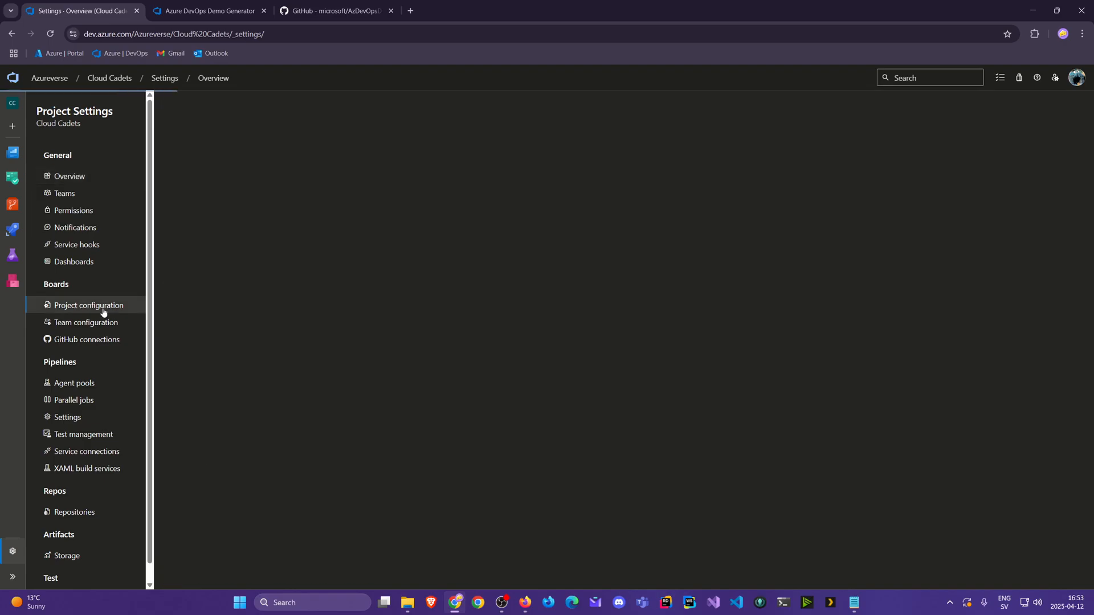
pyautogui.click(88, 305)
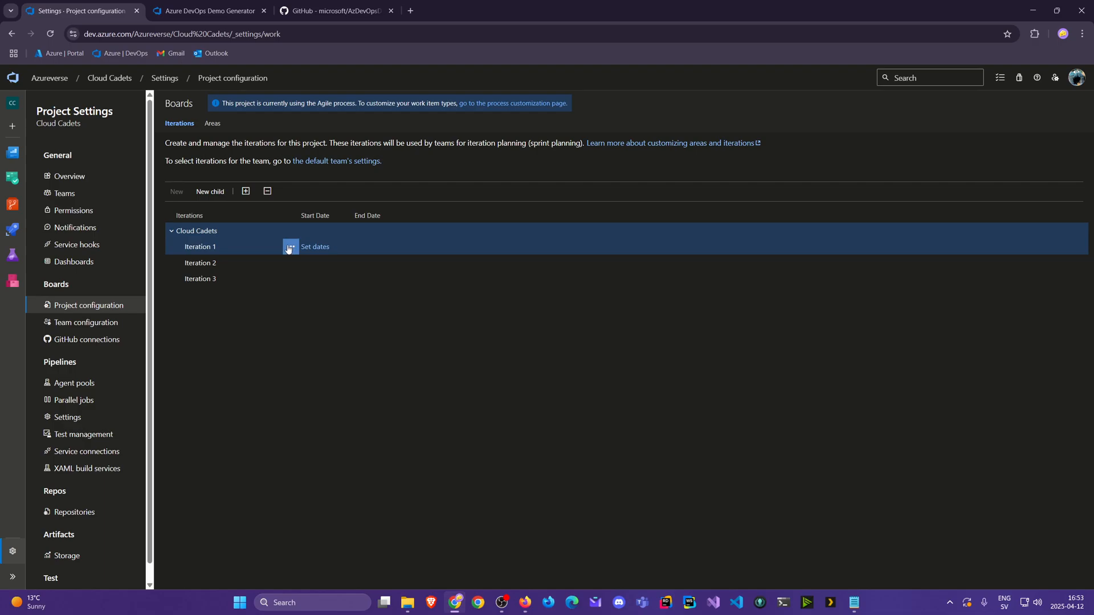
pyautogui.click(291, 246)
pyautogui.write('S')
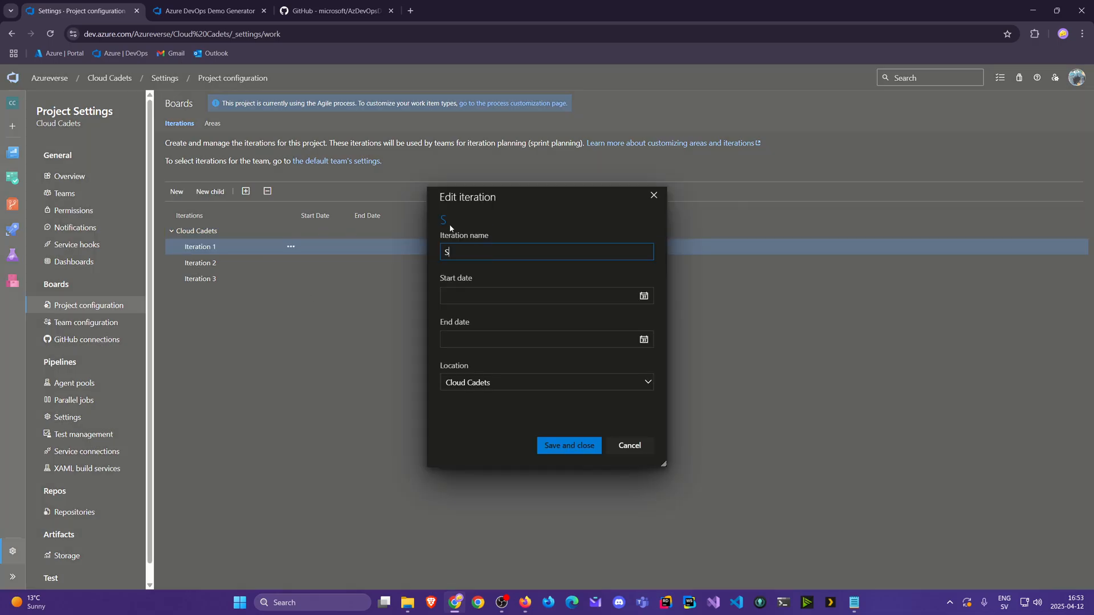
# - Rename Iteration 1 to Sprint 1 with dates 4/14/2025 to 4/25/2025
pyautogui.write('print 1')
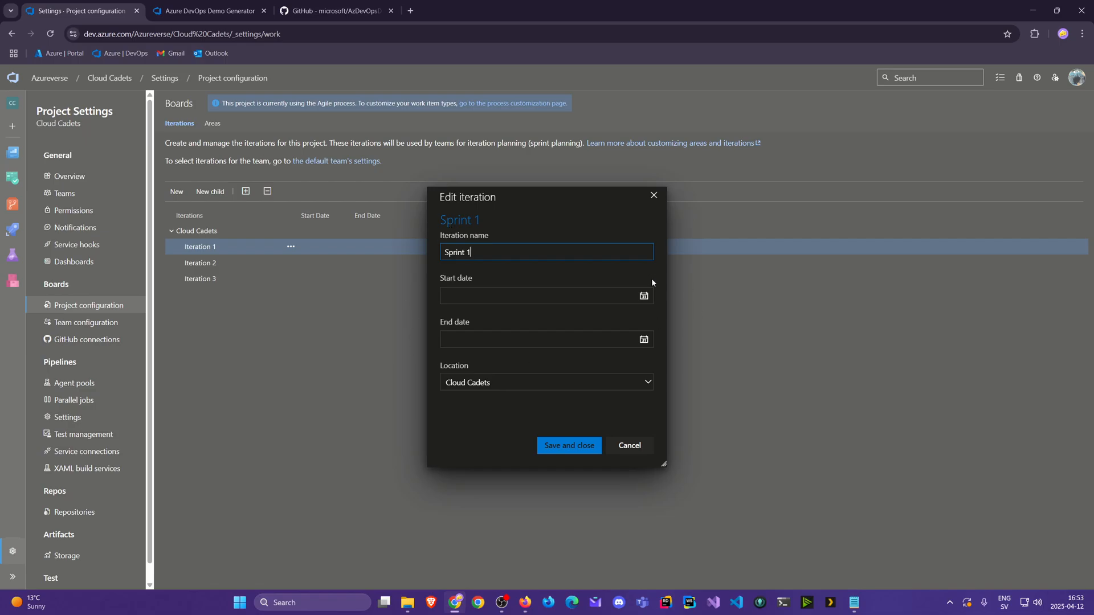
pyautogui.click(545, 296)
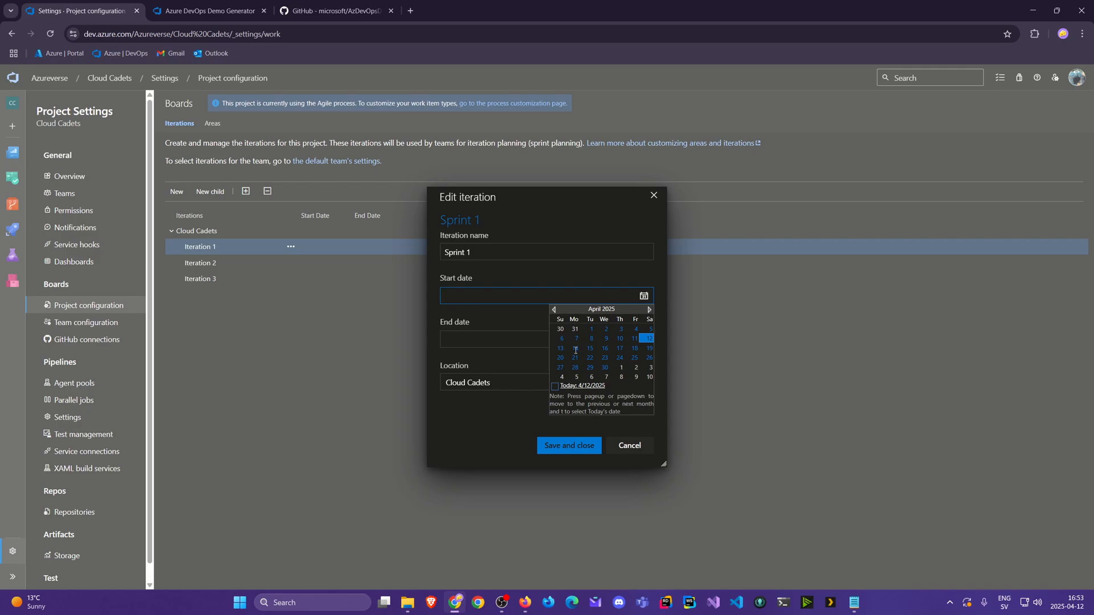
pyautogui.moveTo(576, 349)
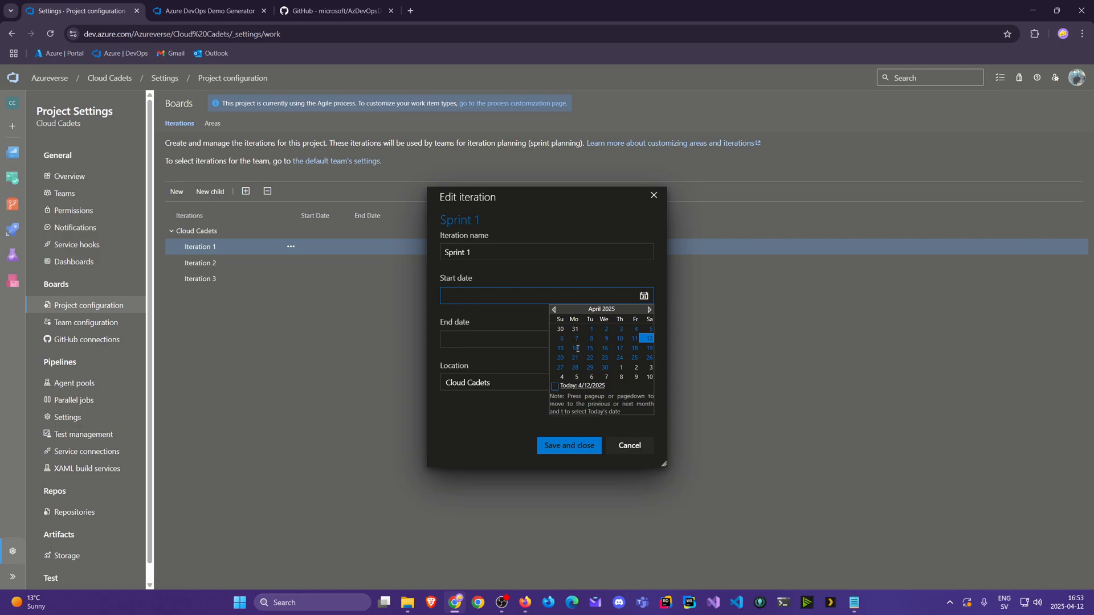
pyautogui.click(574, 349)
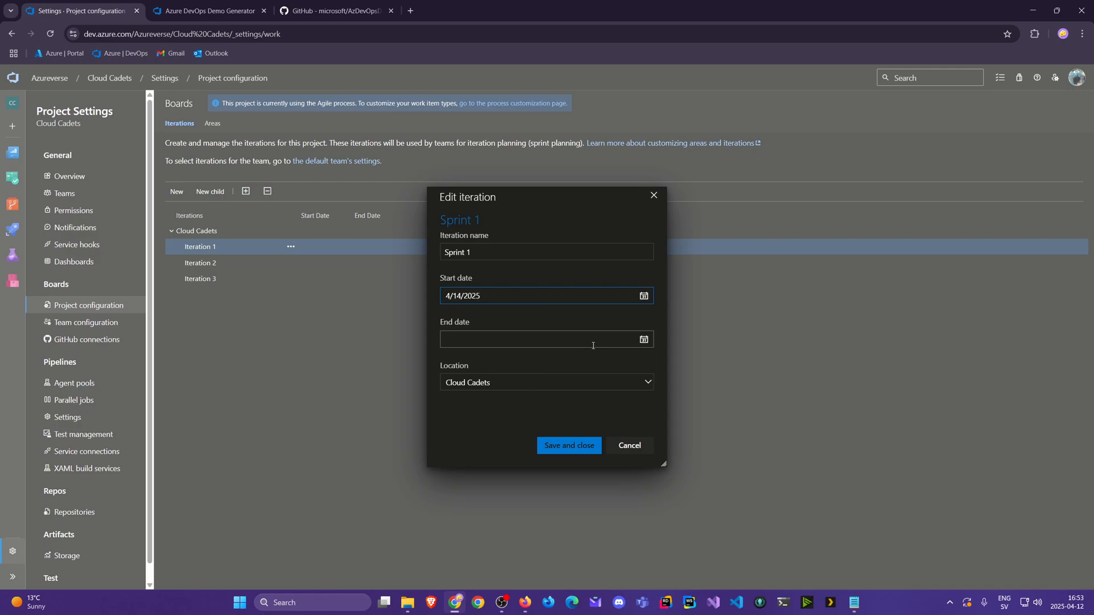
pyautogui.click(545, 339)
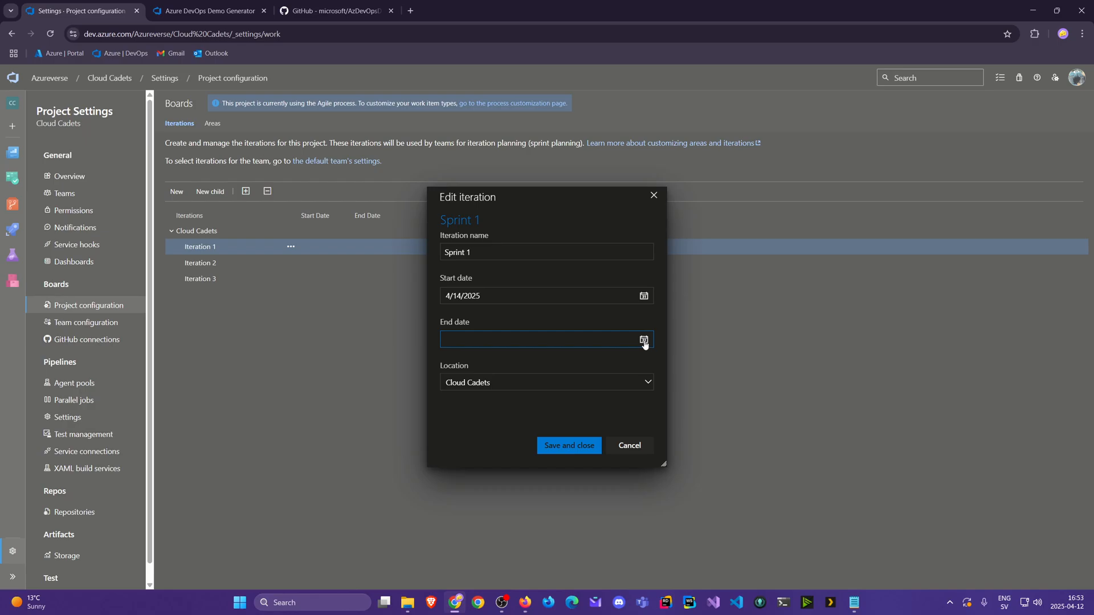
pyautogui.click(643, 340)
pyautogui.write('4/25/2025')
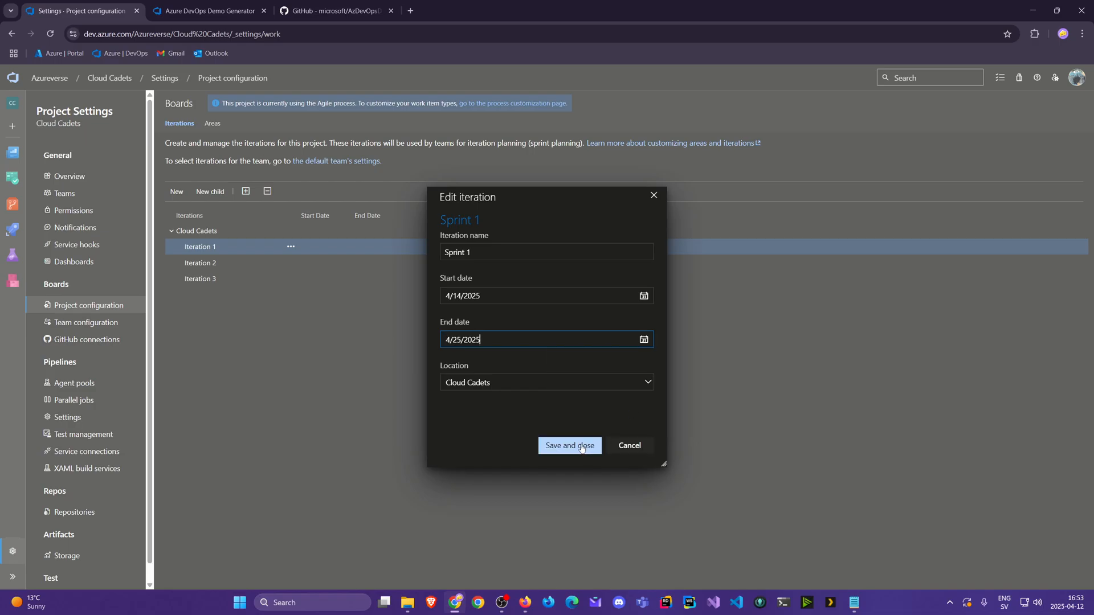
# - Save Sprint 1, then rename Iteration 2 to Sprint 2 starting 4/28/2025 and save it
pyautogui.click(570, 445)
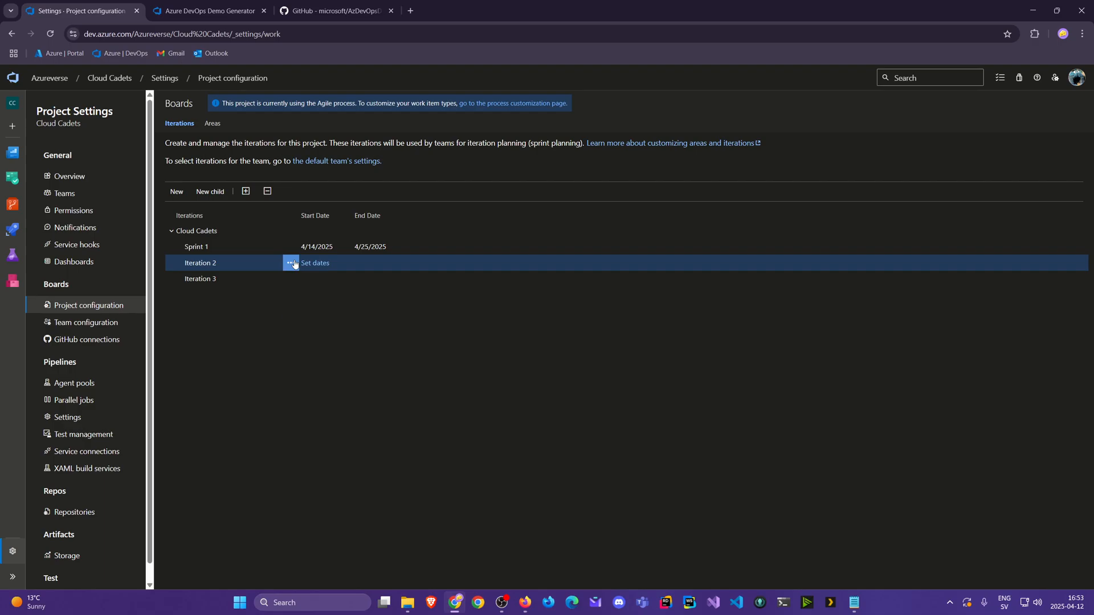
pyautogui.click(315, 263)
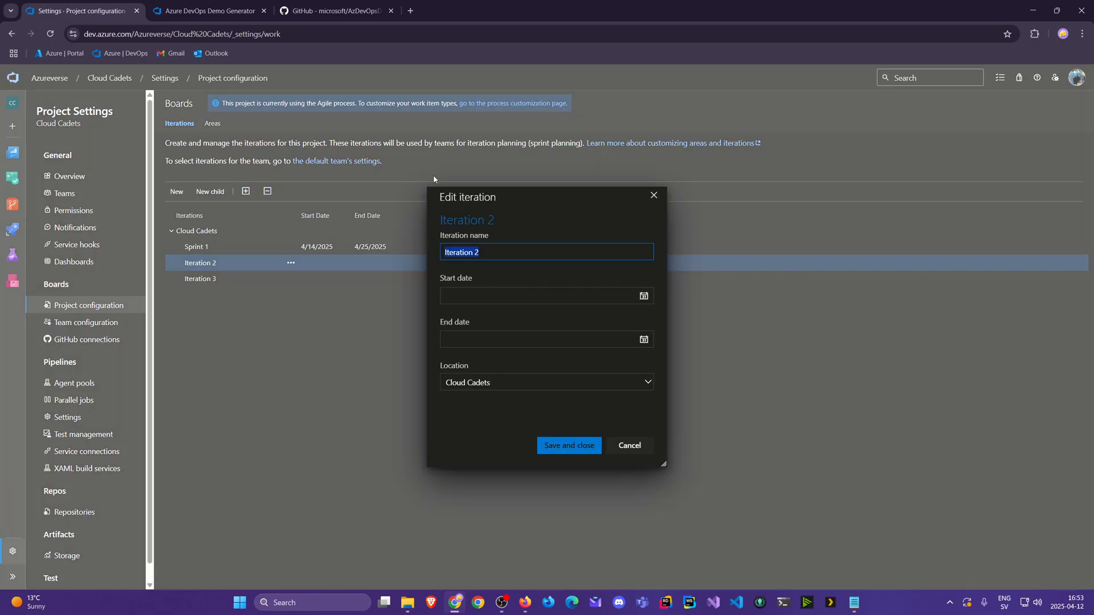
pyautogui.write('Sprint 2')
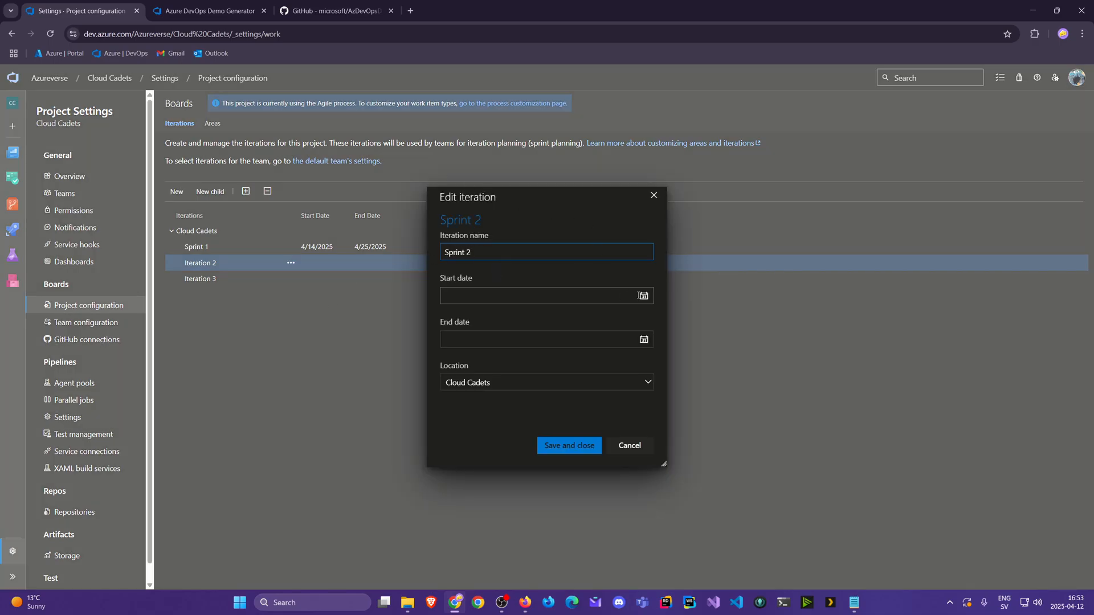
pyautogui.click(544, 295)
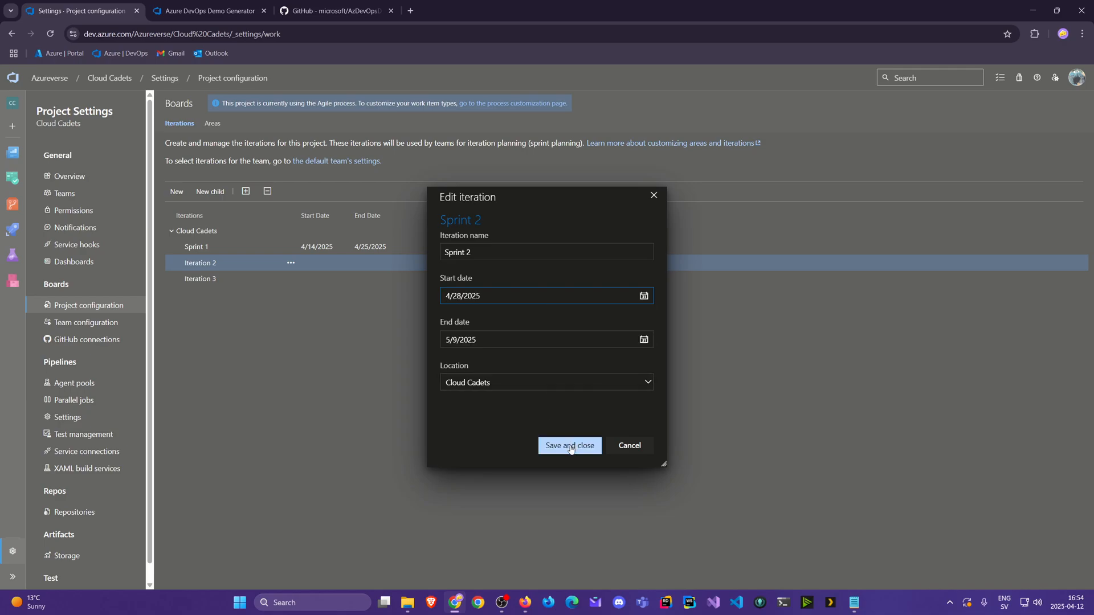
pyautogui.click(568, 445)
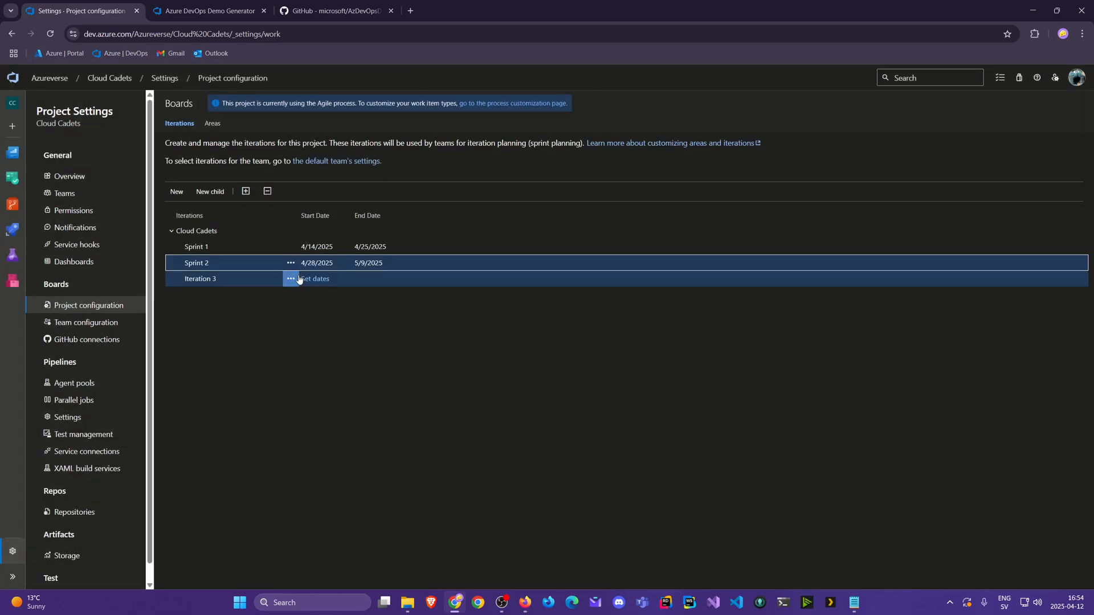
# - Reopen Sprint 2 and correct its end date to 5/8/2025
pyautogui.click(291, 263)
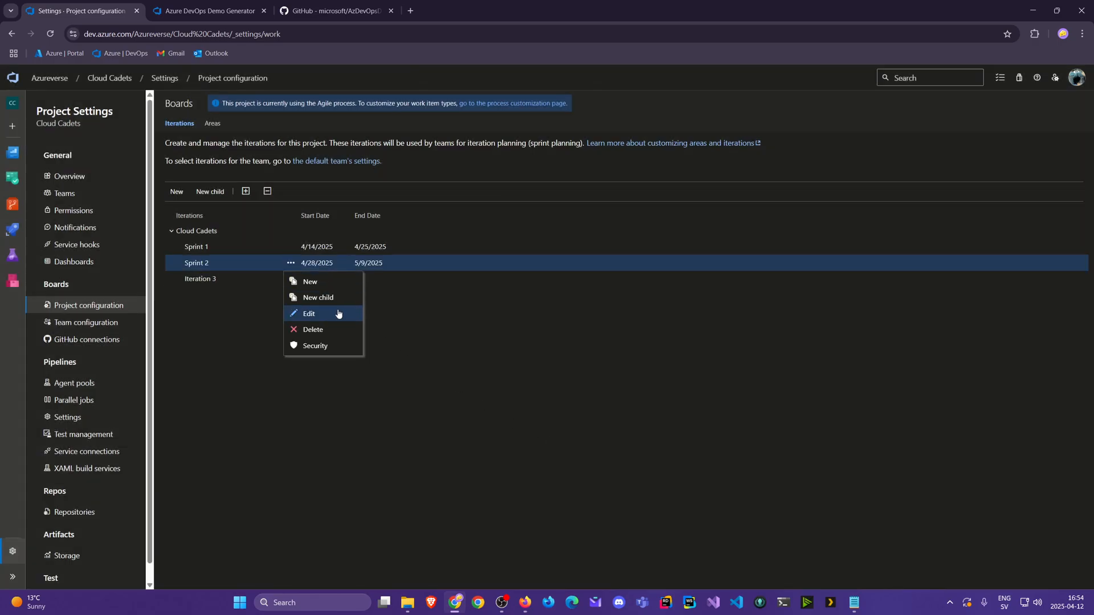
pyautogui.click(309, 313)
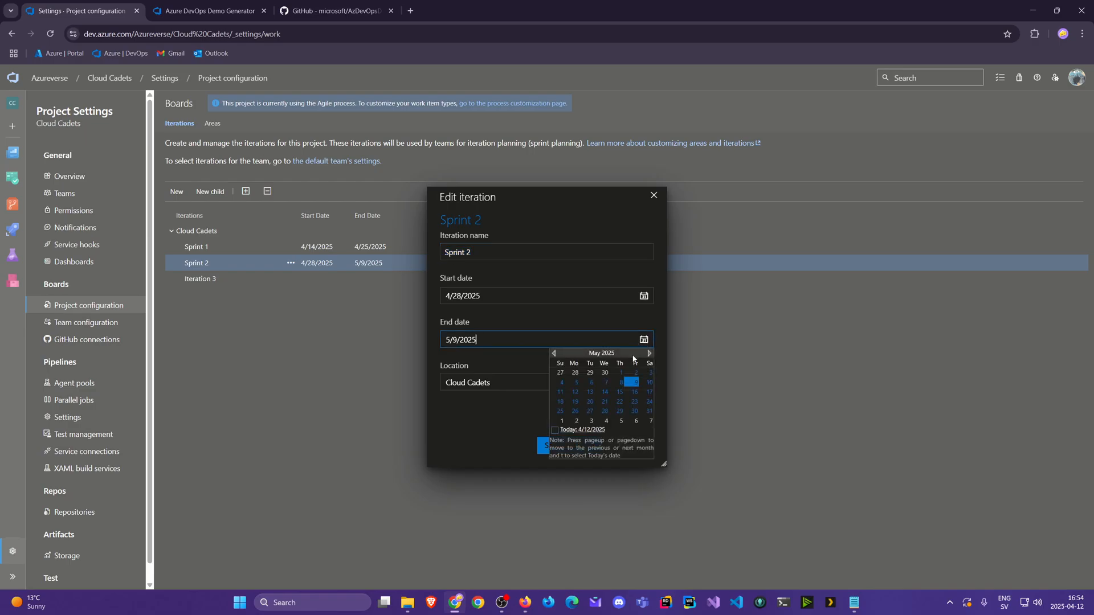
pyautogui.click(620, 381)
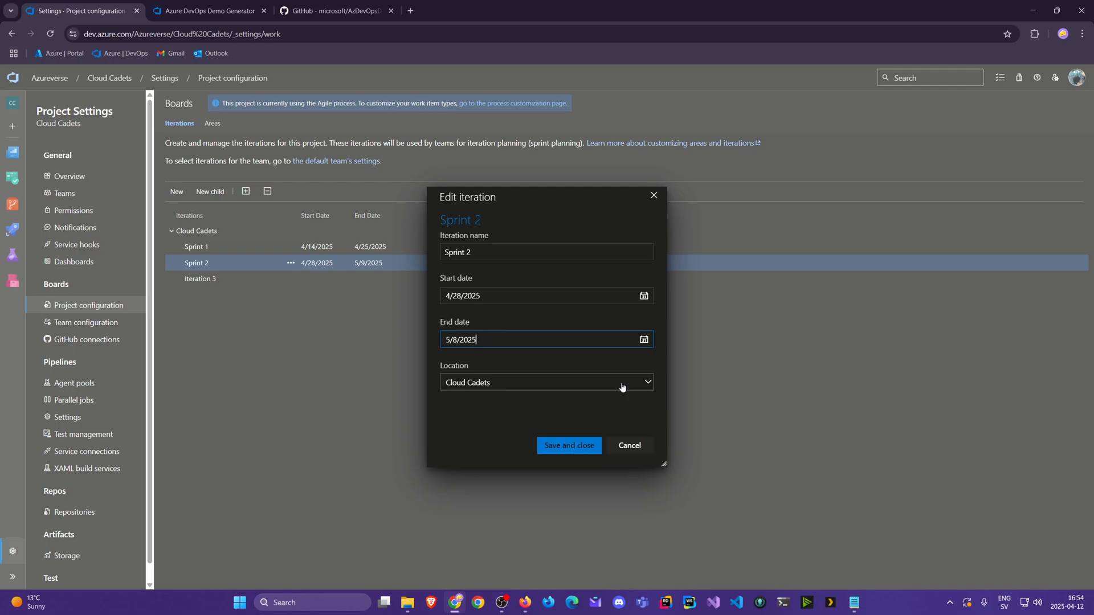
pyautogui.moveTo(568, 446)
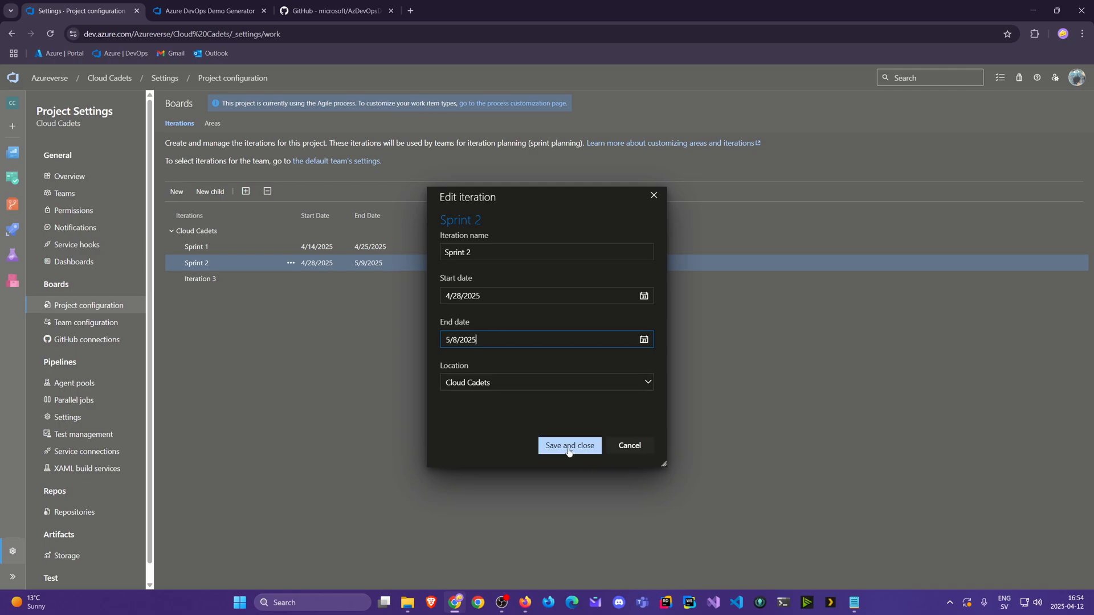
# - Save Sprint 2, delete Iteration 3, and return to the Boards section
pyautogui.click(569, 446)
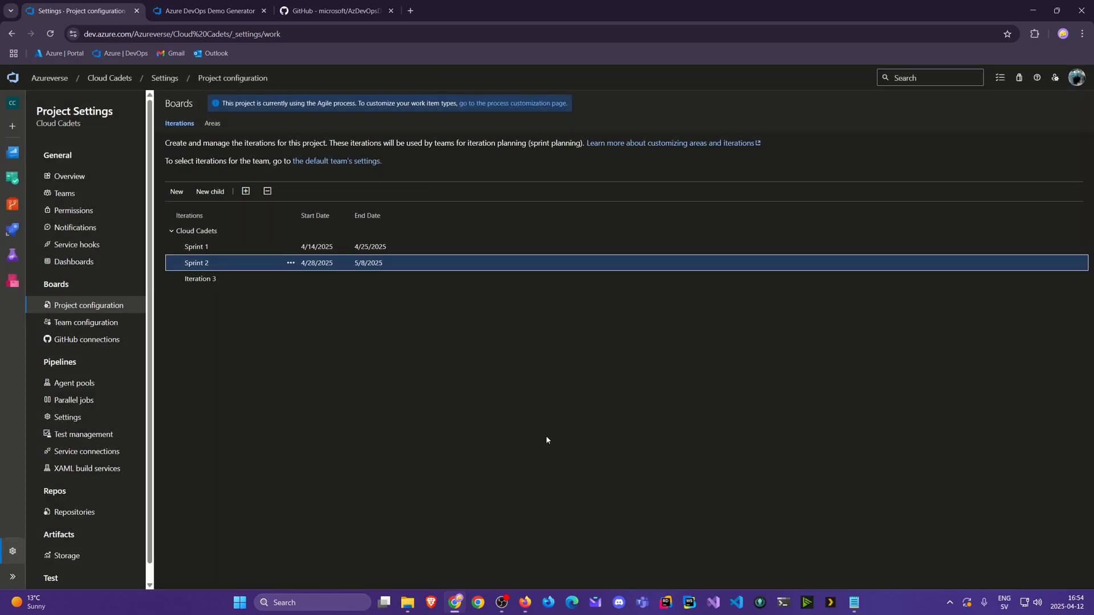
pyautogui.click(291, 278)
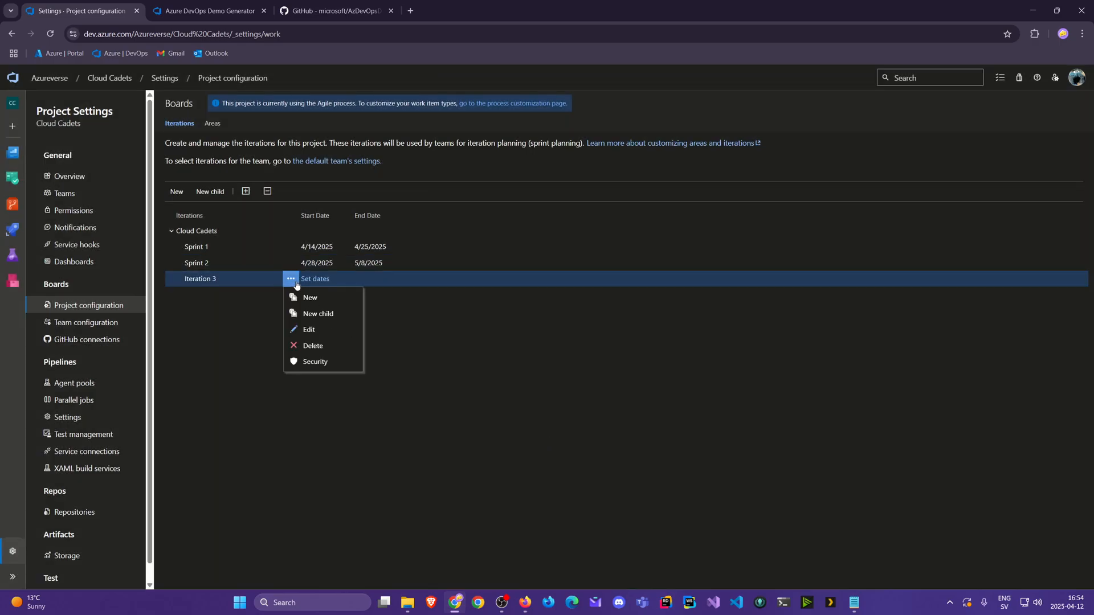
pyautogui.moveTo(312, 346)
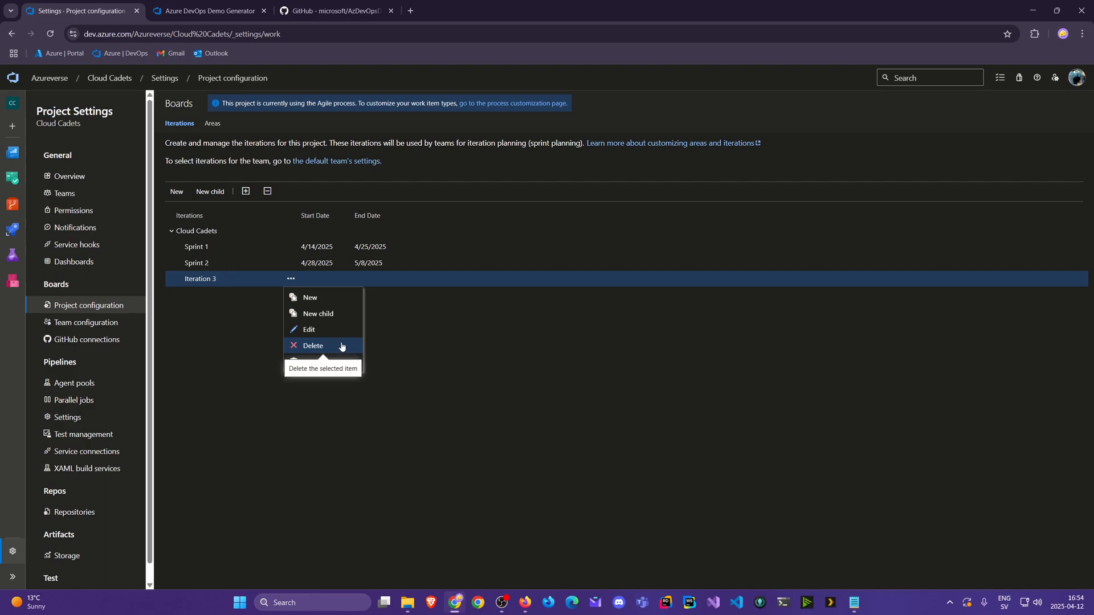
pyautogui.moveTo(349, 346)
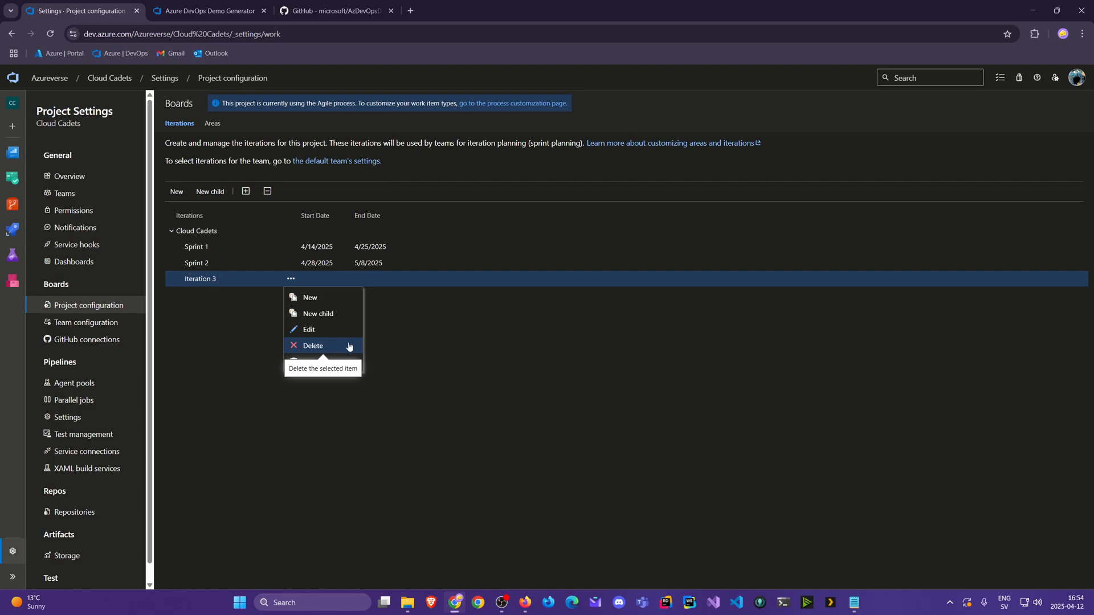
pyautogui.click(313, 345)
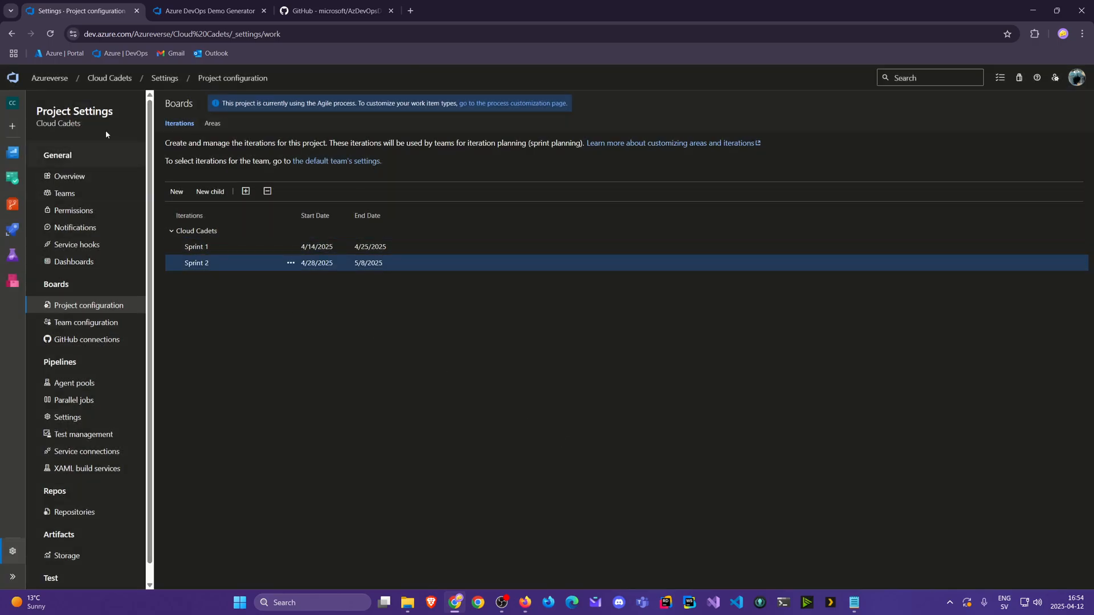
pyautogui.moveTo(110, 77)
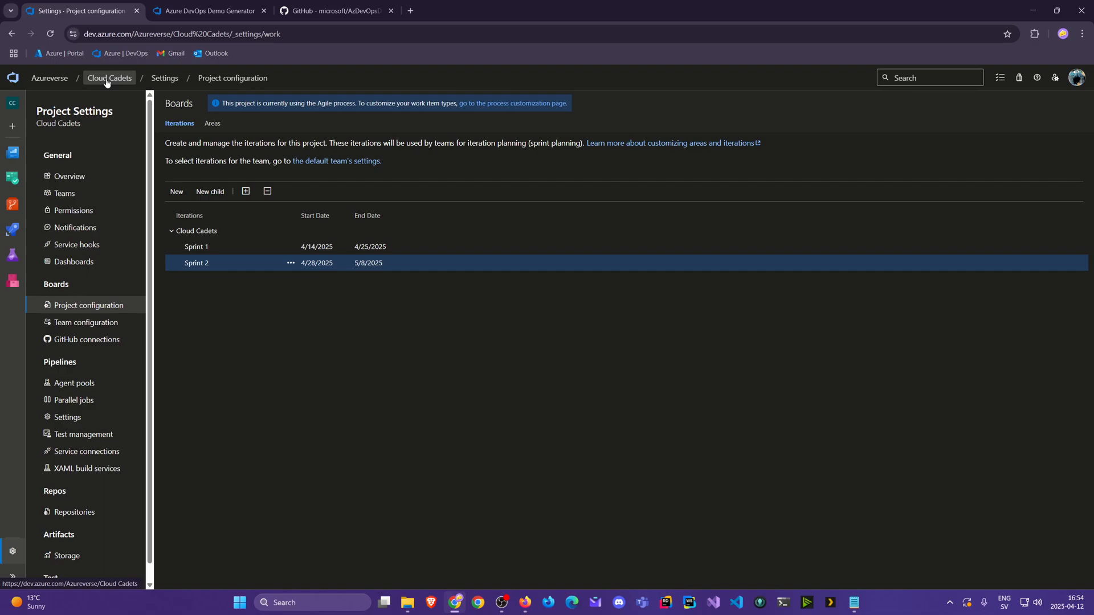
pyautogui.click(13, 182)
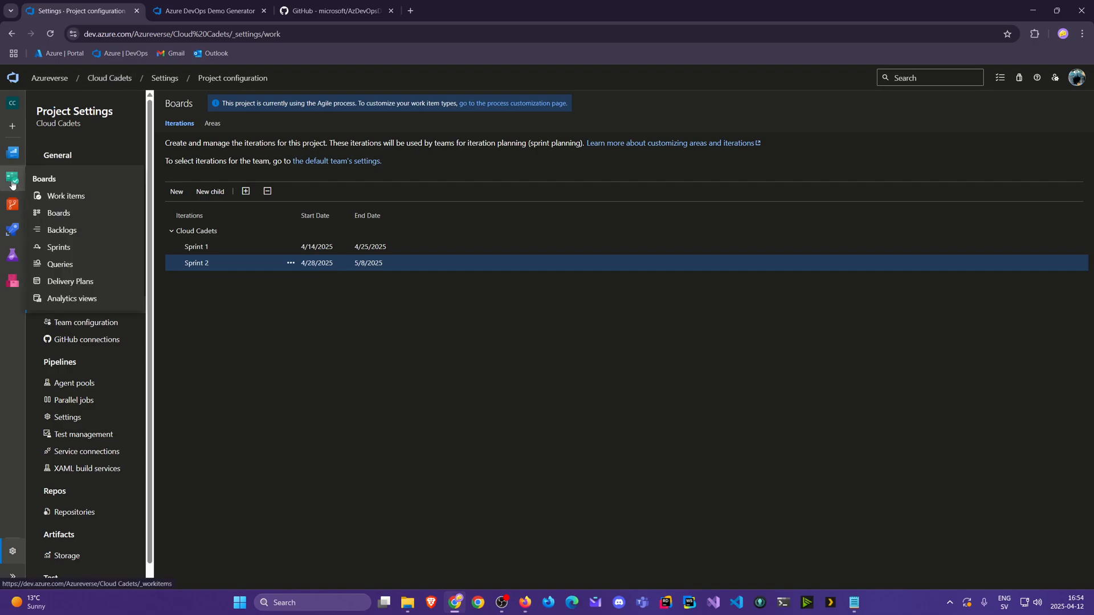
pyautogui.moveTo(21, 182)
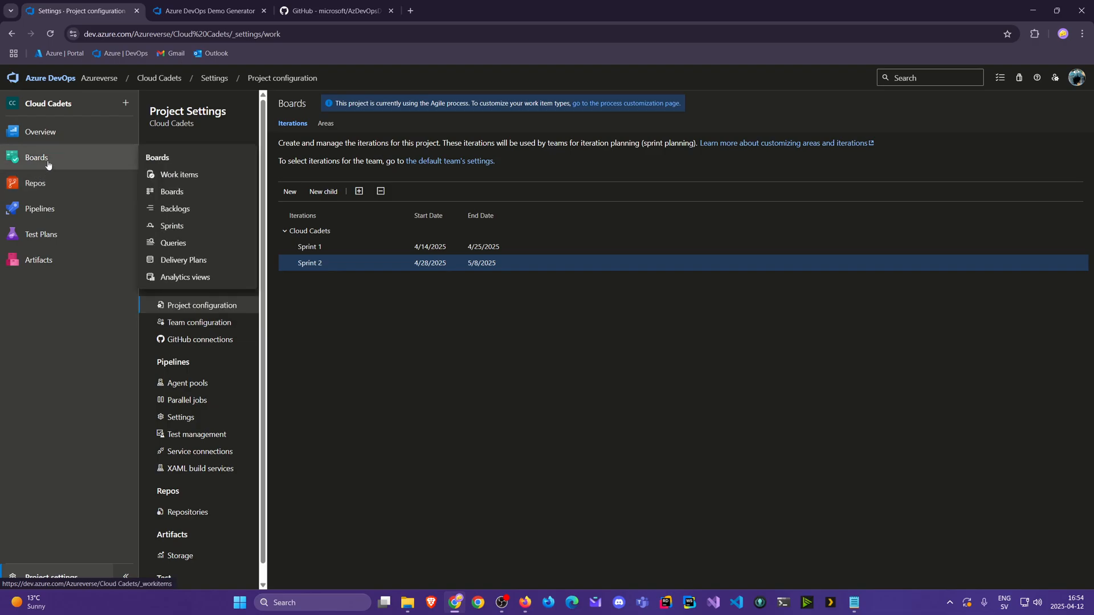
pyautogui.moveTo(33, 151)
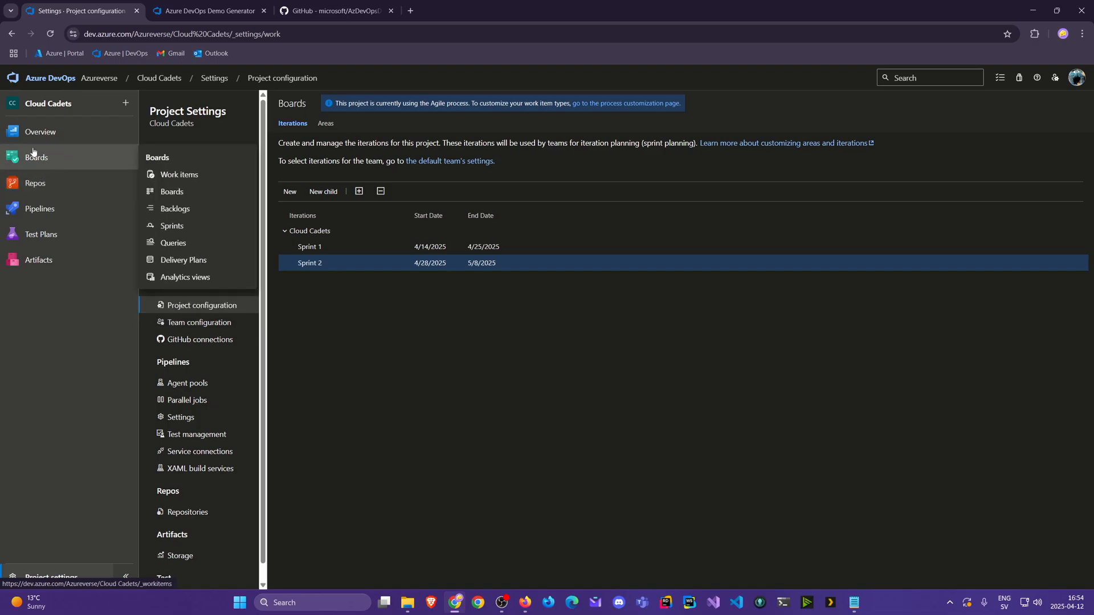
pyautogui.moveTo(172, 192)
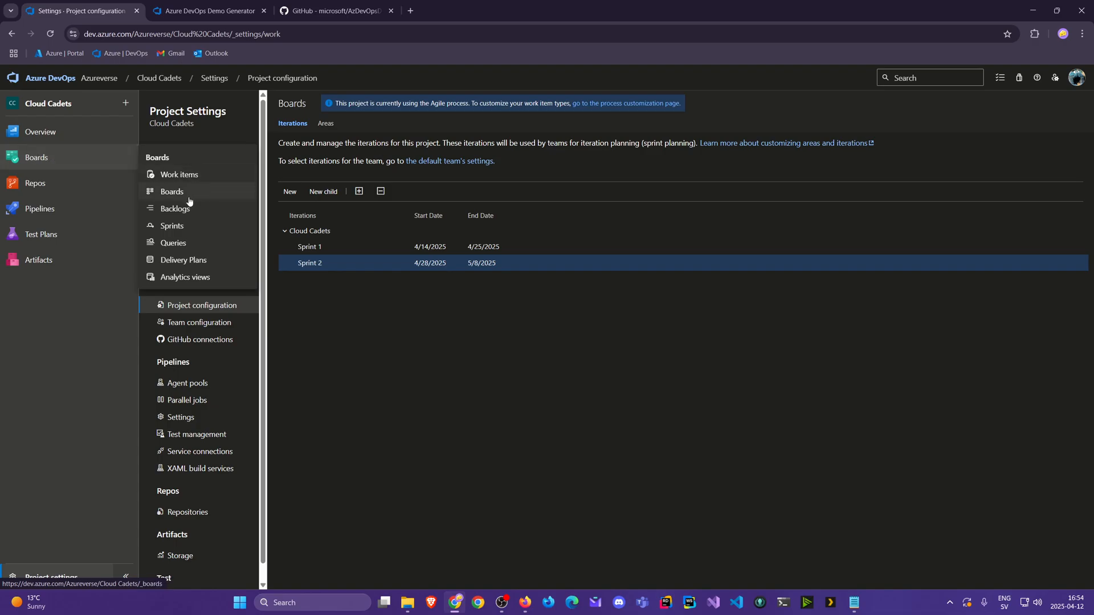
# - Show the backlog at Epics level with Authentication and the Register/Sign In story expanded
pyautogui.click(177, 207)
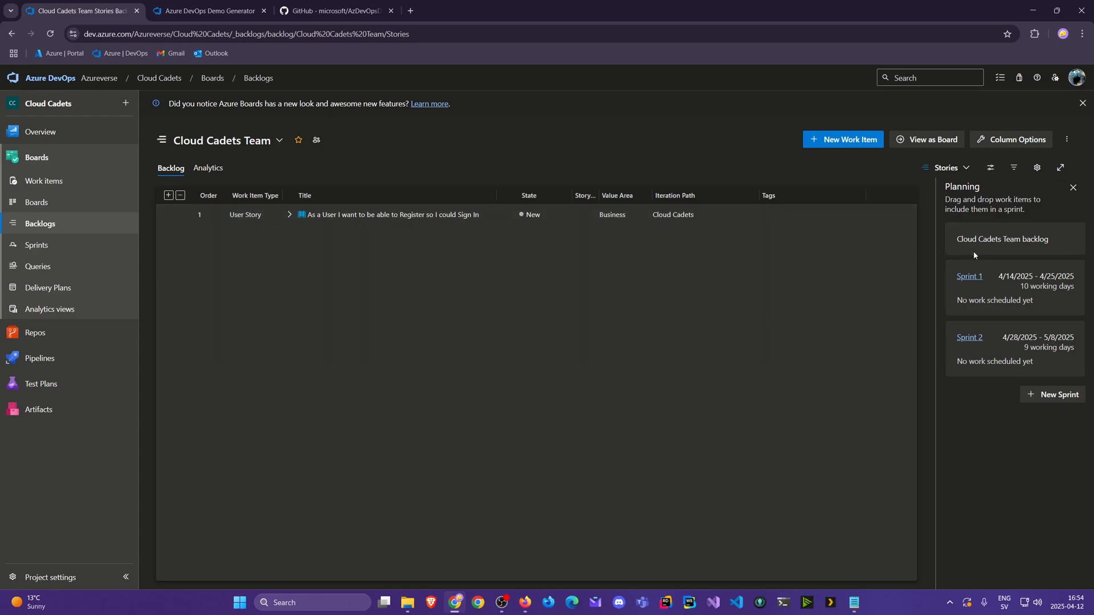
pyautogui.moveTo(987, 305)
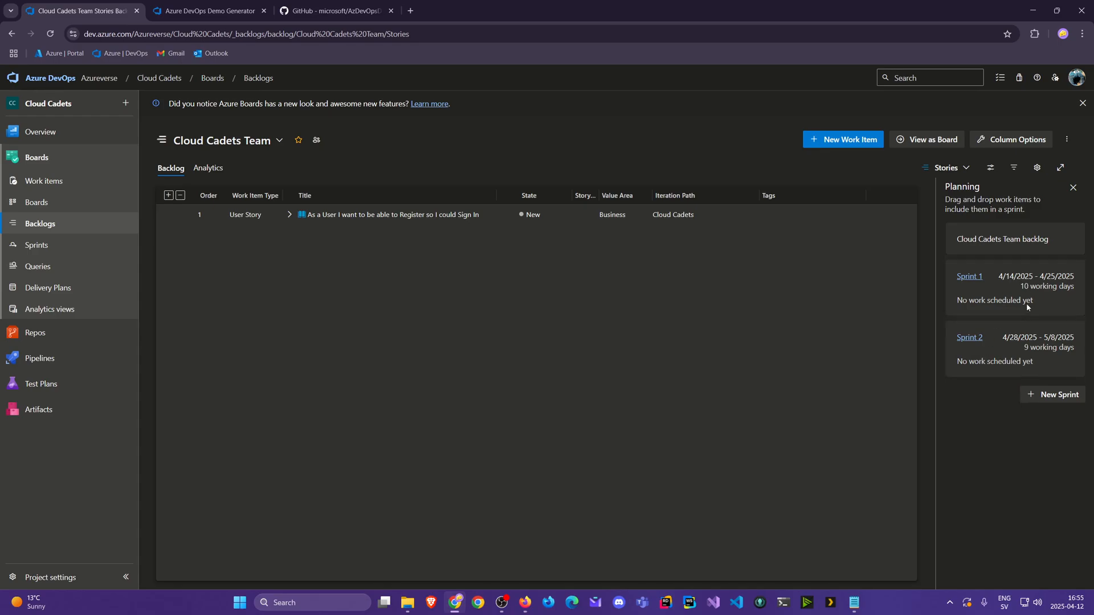
pyautogui.moveTo(1034, 355)
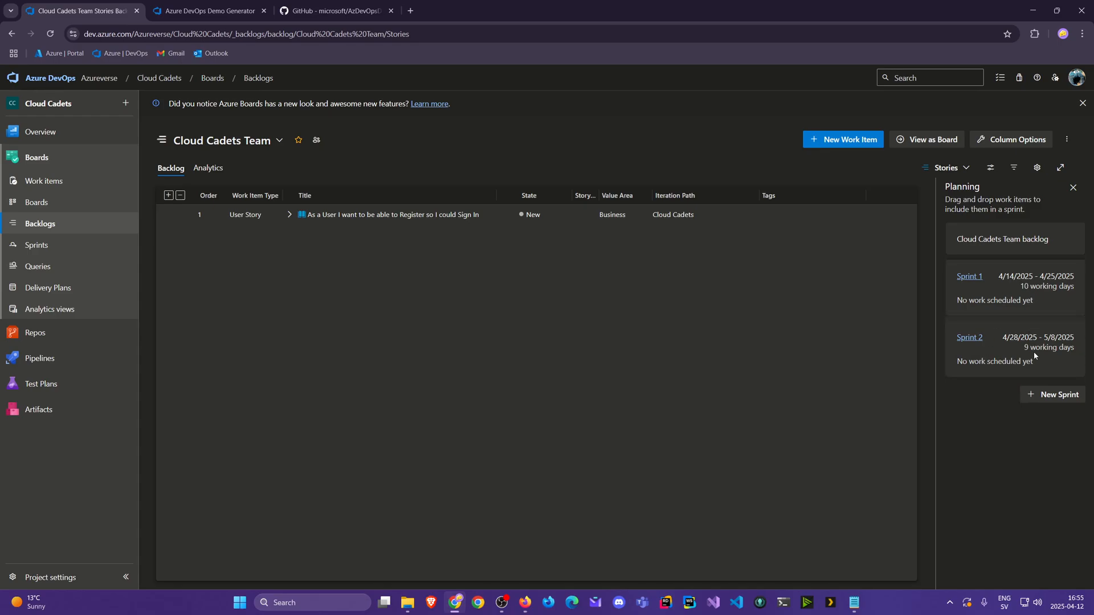
pyautogui.moveTo(416, 309)
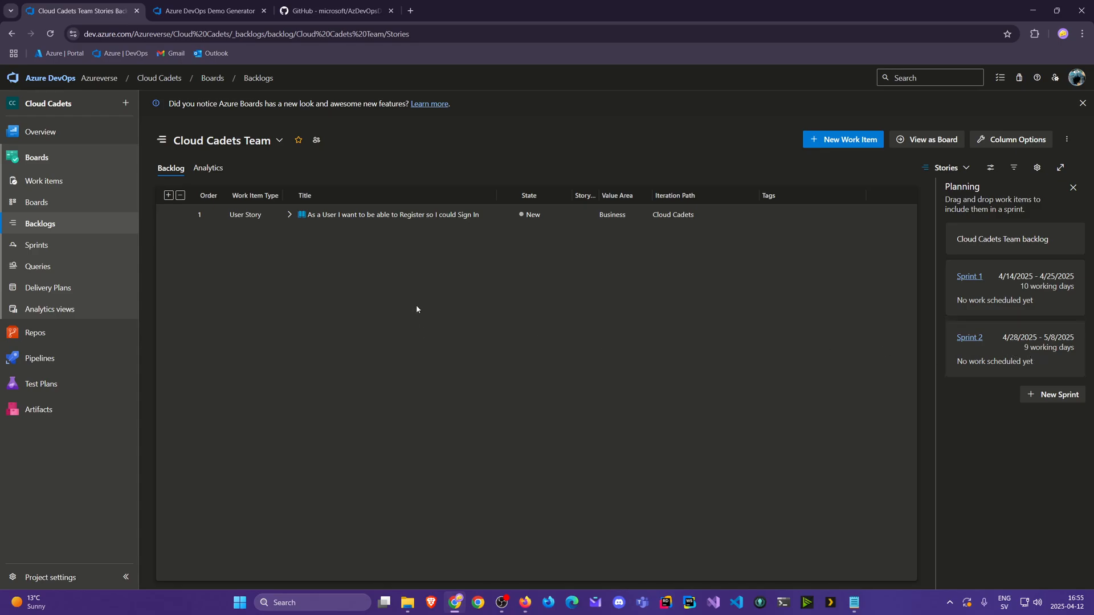
pyautogui.moveTo(947, 168)
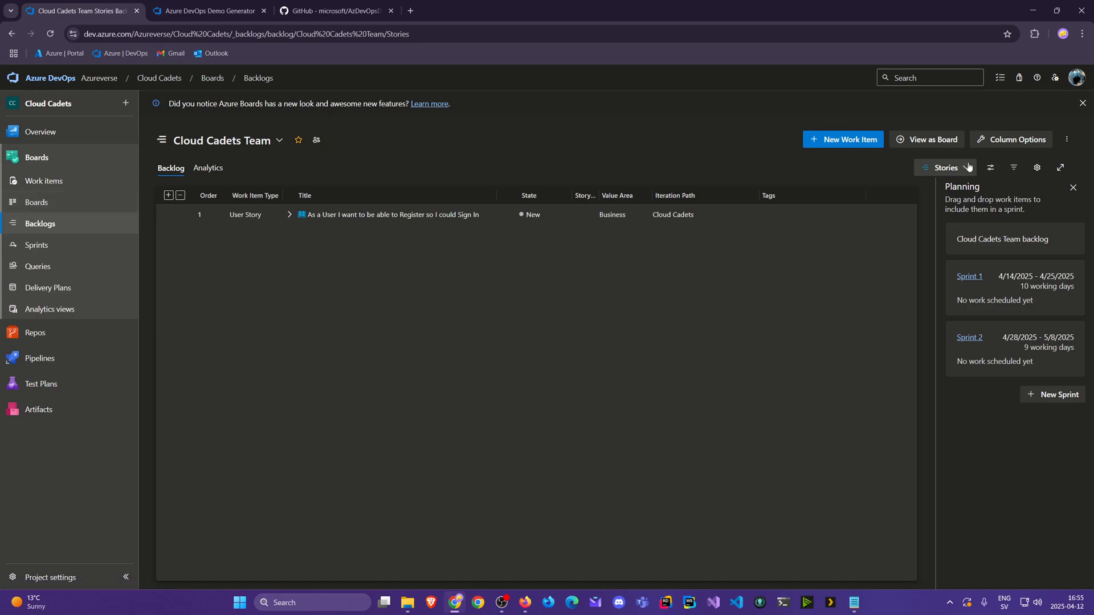
pyautogui.click(946, 168)
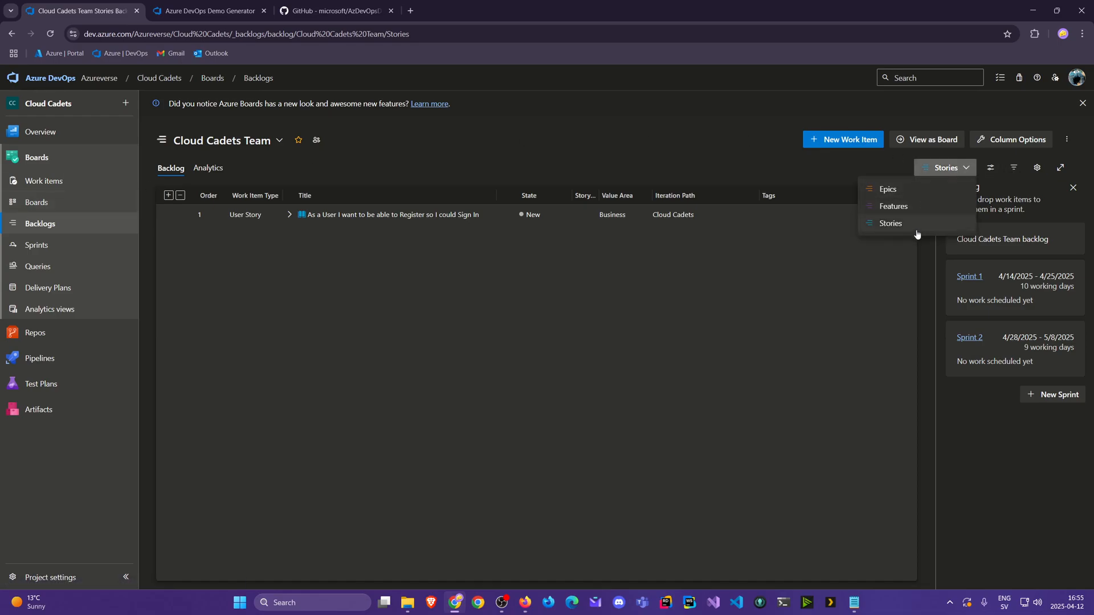
pyautogui.moveTo(913, 226)
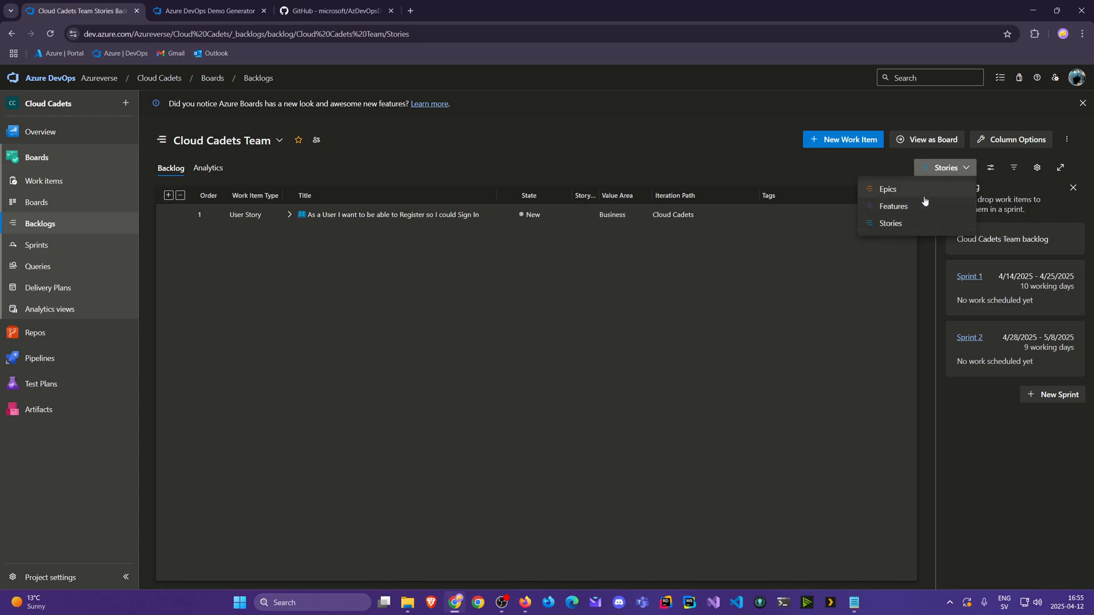
pyautogui.click(886, 188)
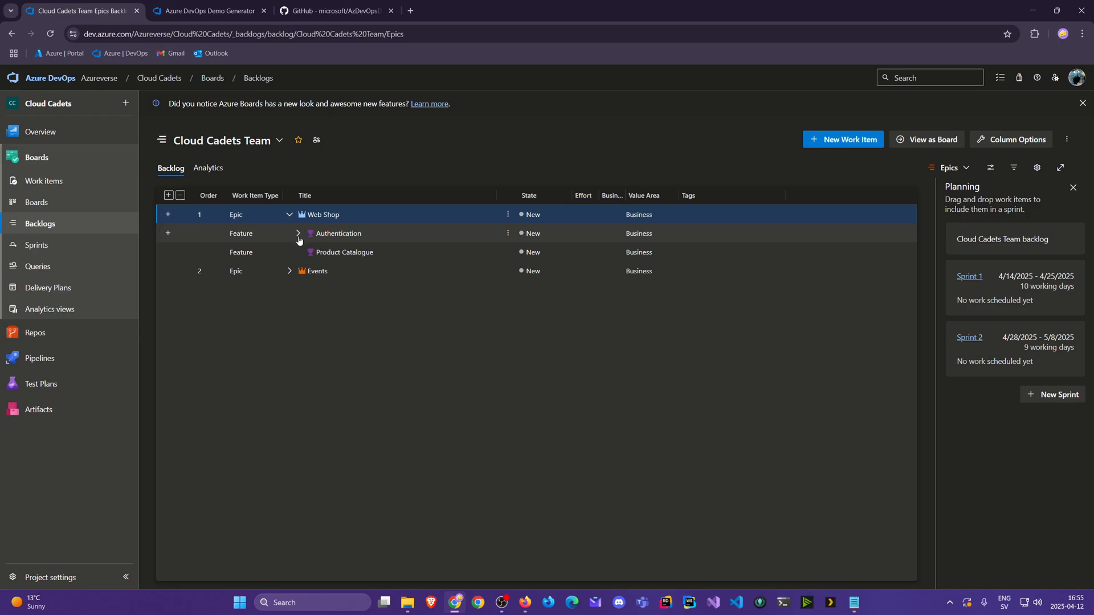
pyautogui.click(297, 233)
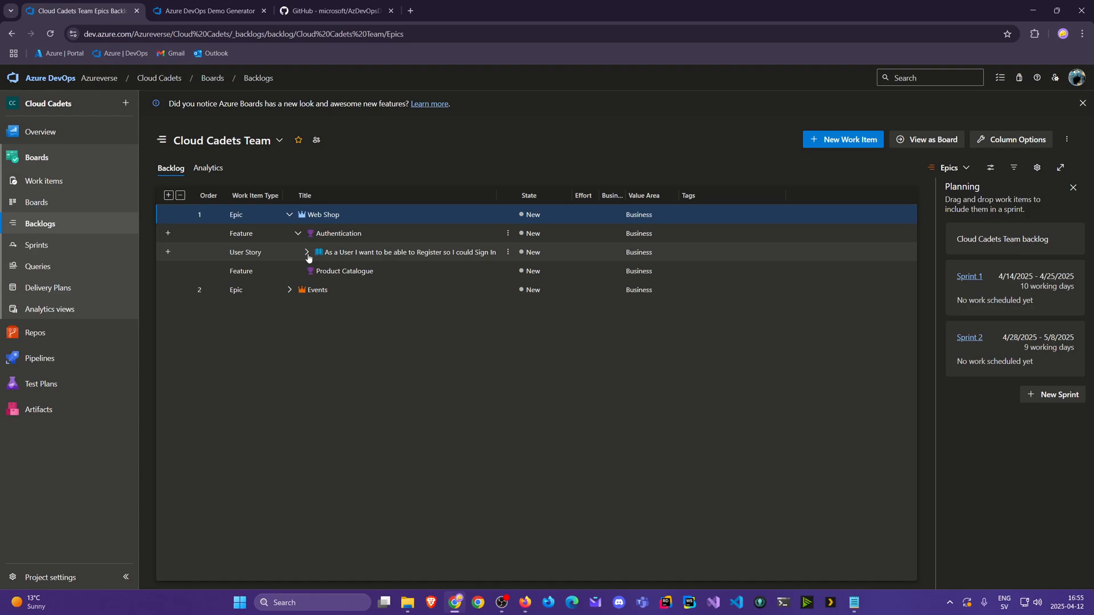
pyautogui.click(305, 252)
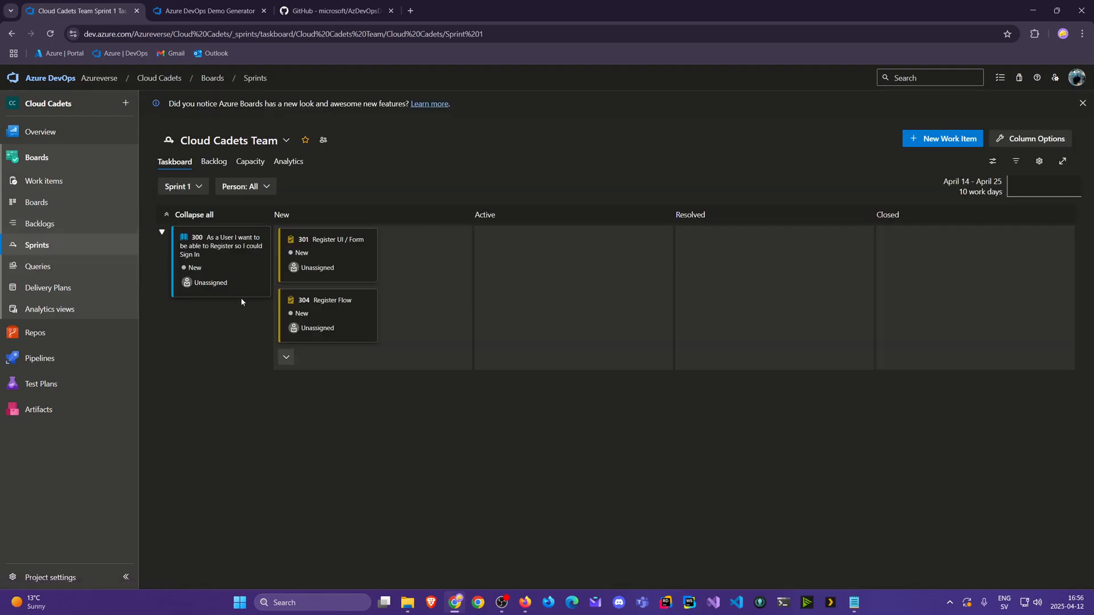
pyautogui.moveTo(264, 399)
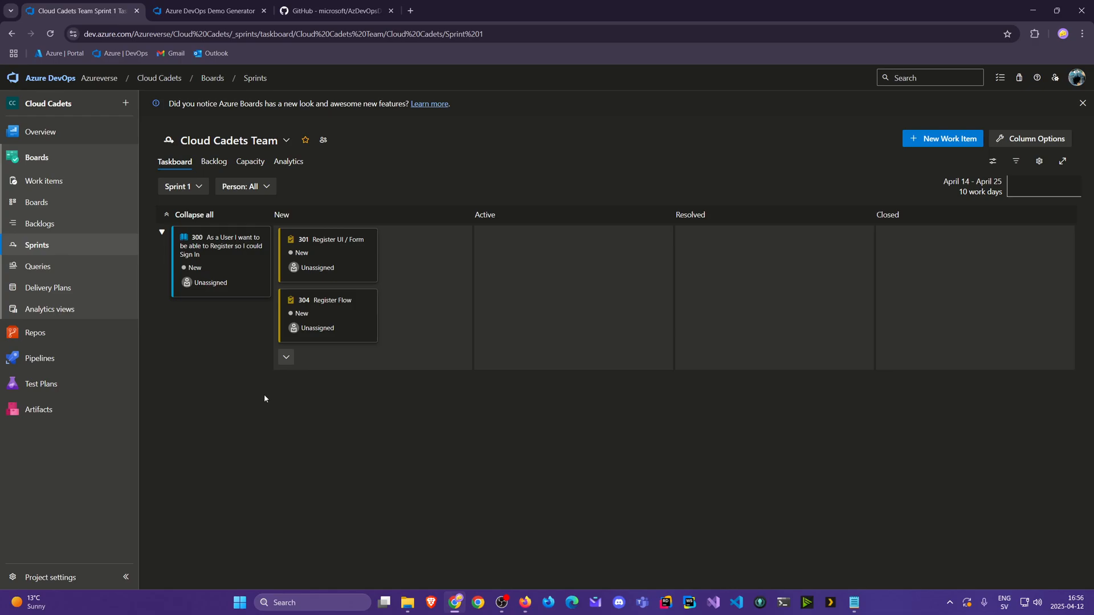
pyautogui.click(179, 185)
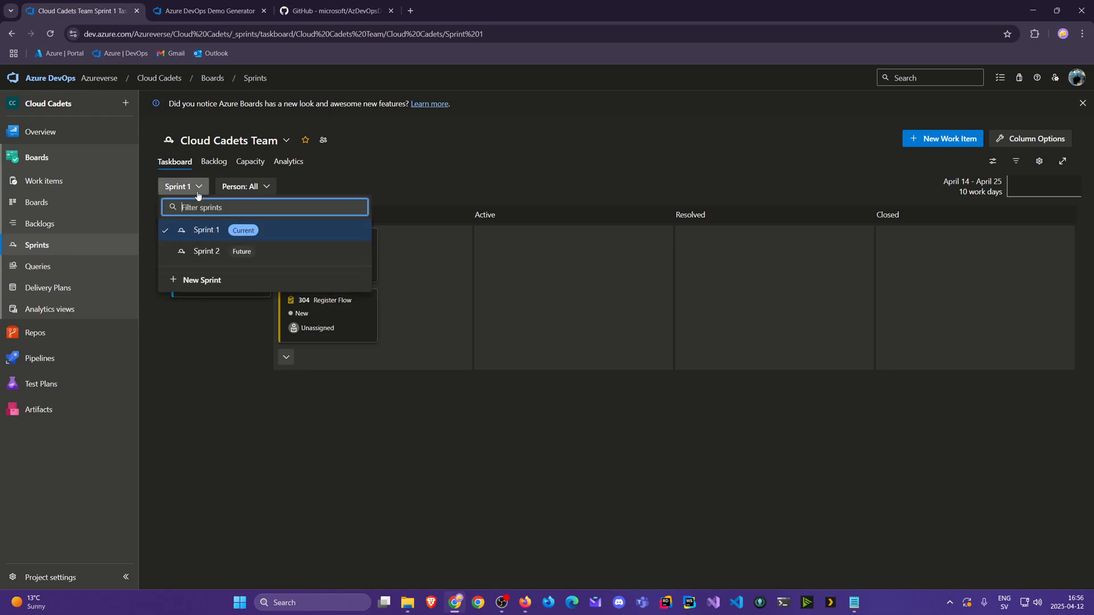
pyautogui.click(206, 251)
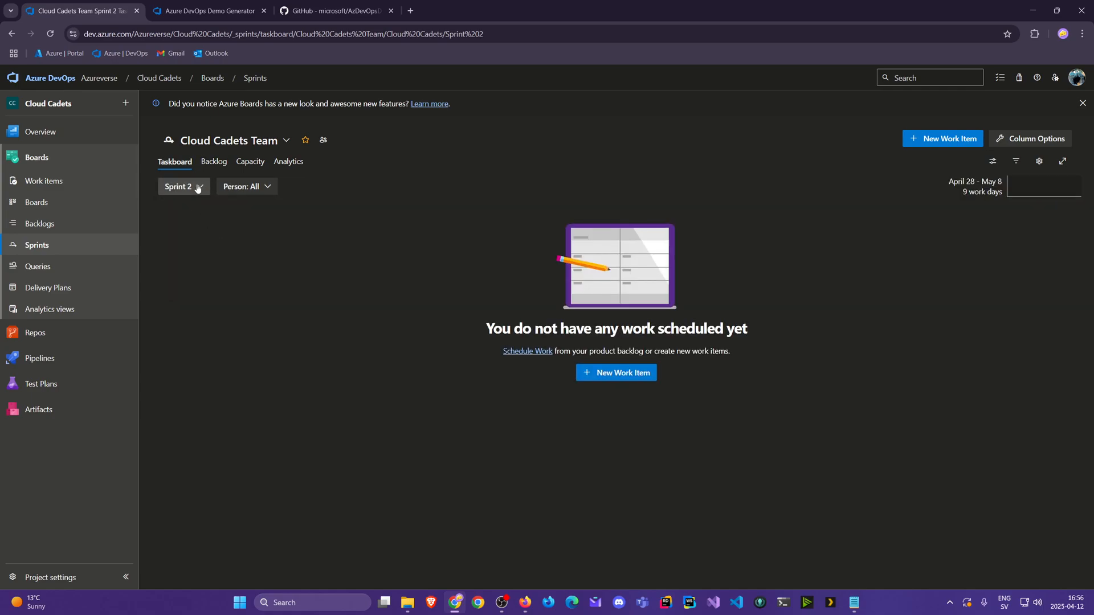
pyautogui.click(183, 186)
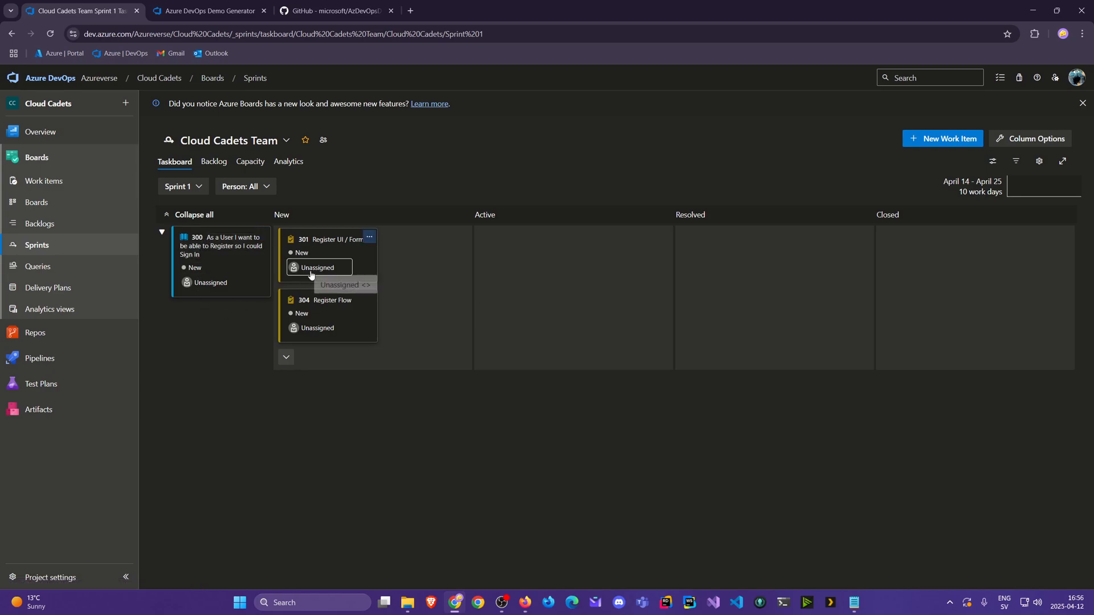
pyautogui.click(318, 266)
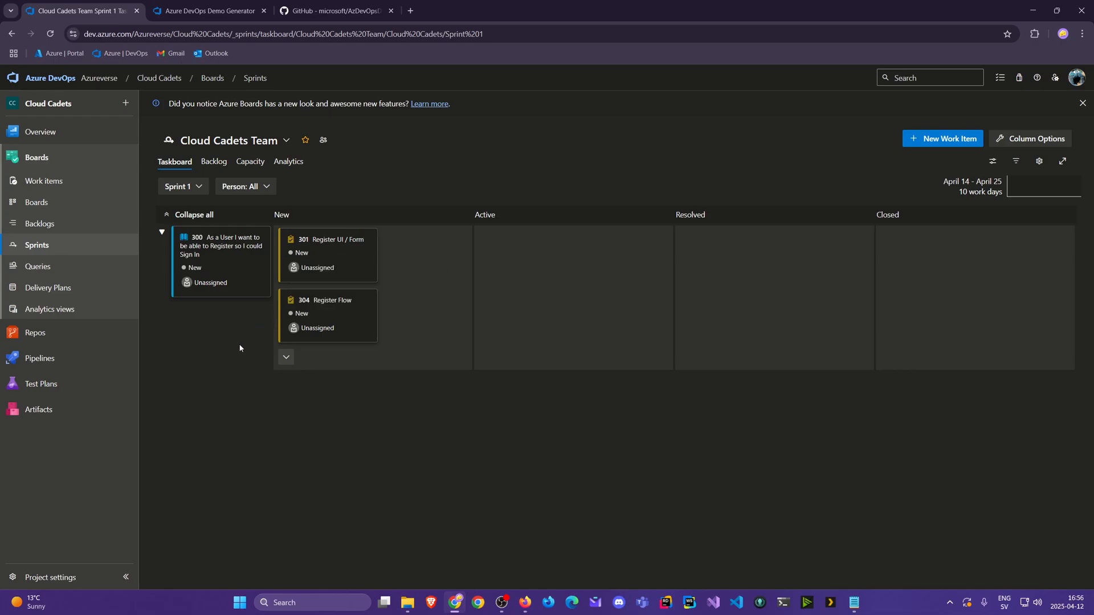
pyautogui.moveTo(245, 322)
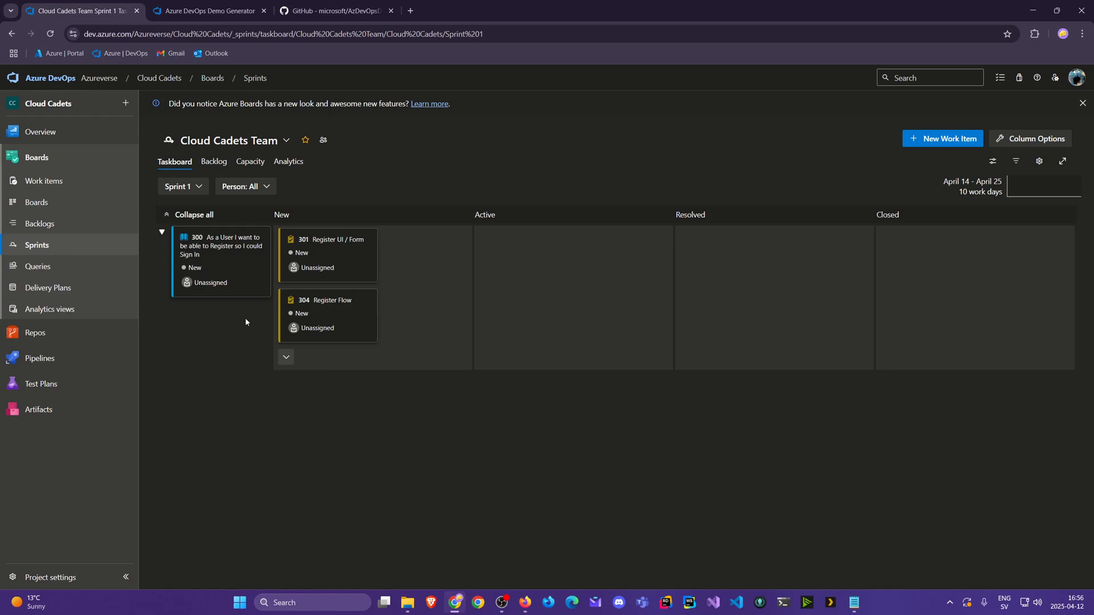
pyautogui.moveTo(228, 329)
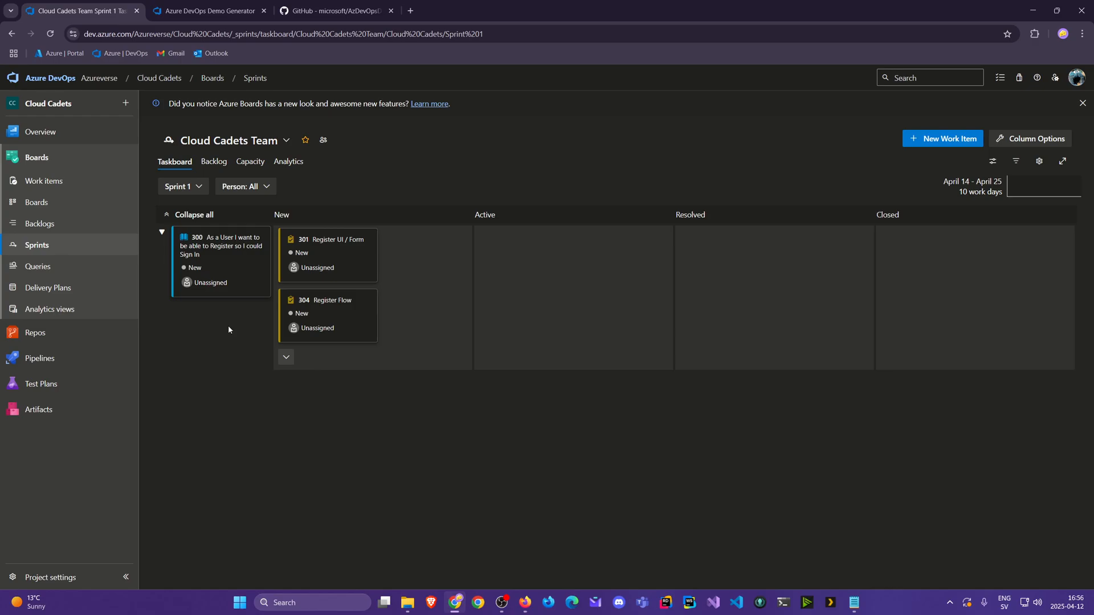
pyautogui.moveTo(232, 328)
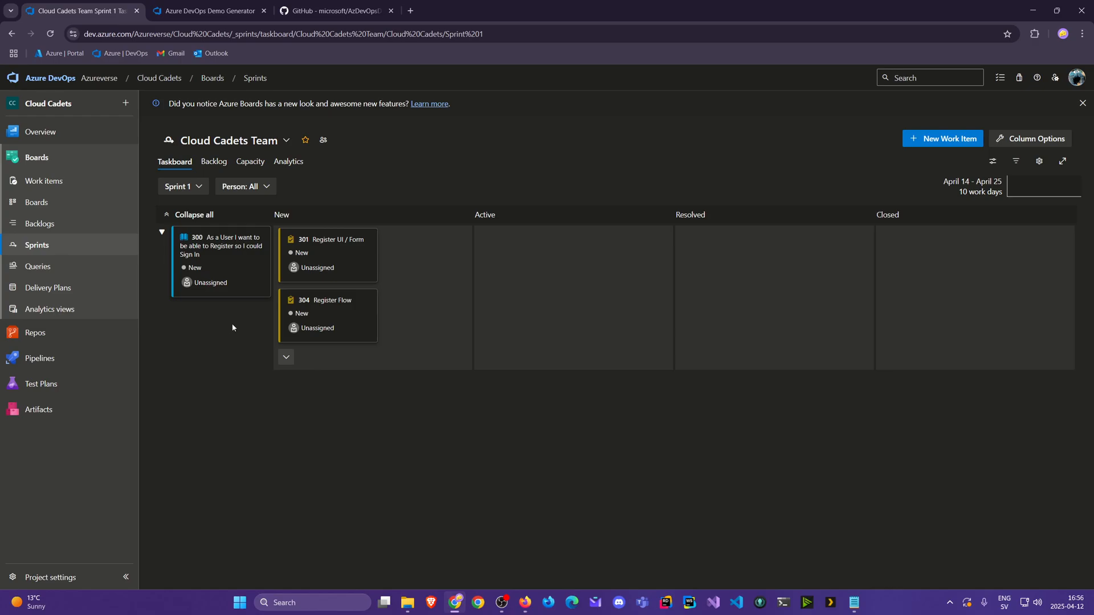
pyautogui.moveTo(38, 223)
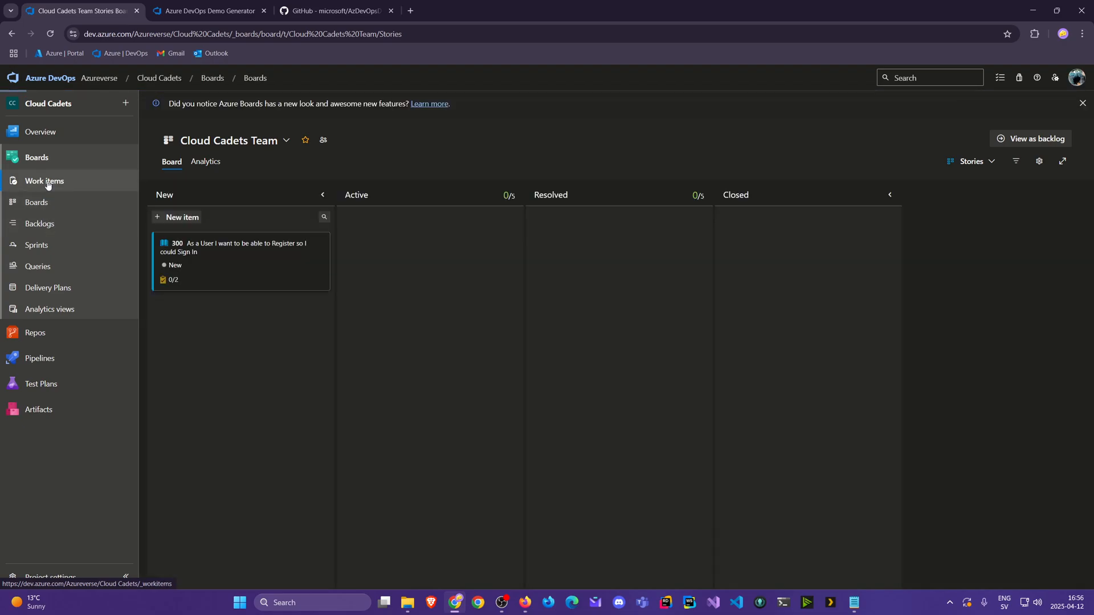
# - Check the work items list and hide its filter row
pyautogui.click(44, 181)
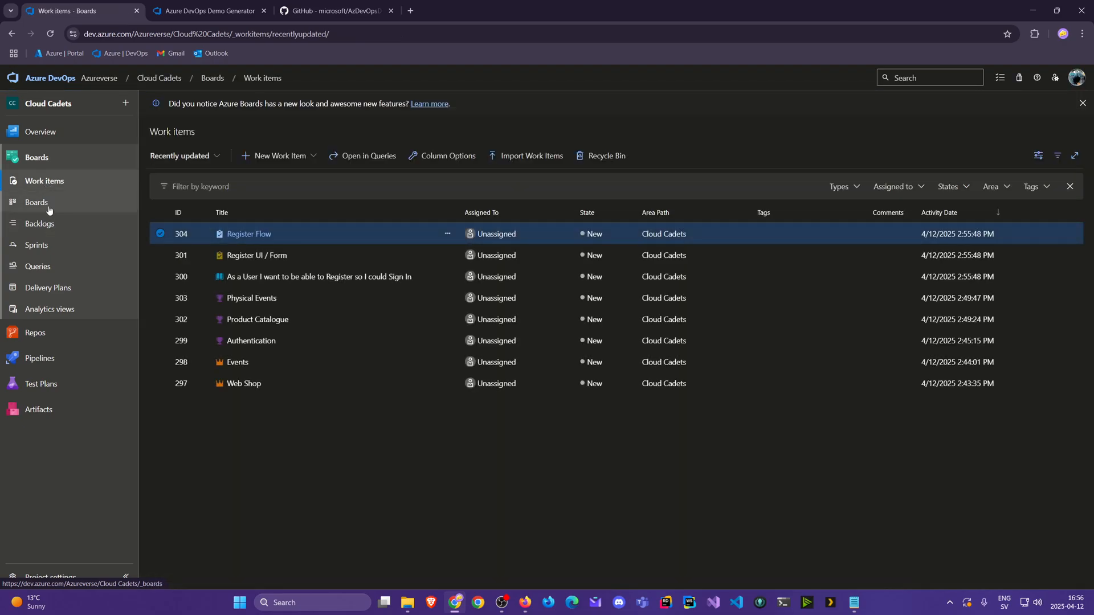
pyautogui.click(40, 223)
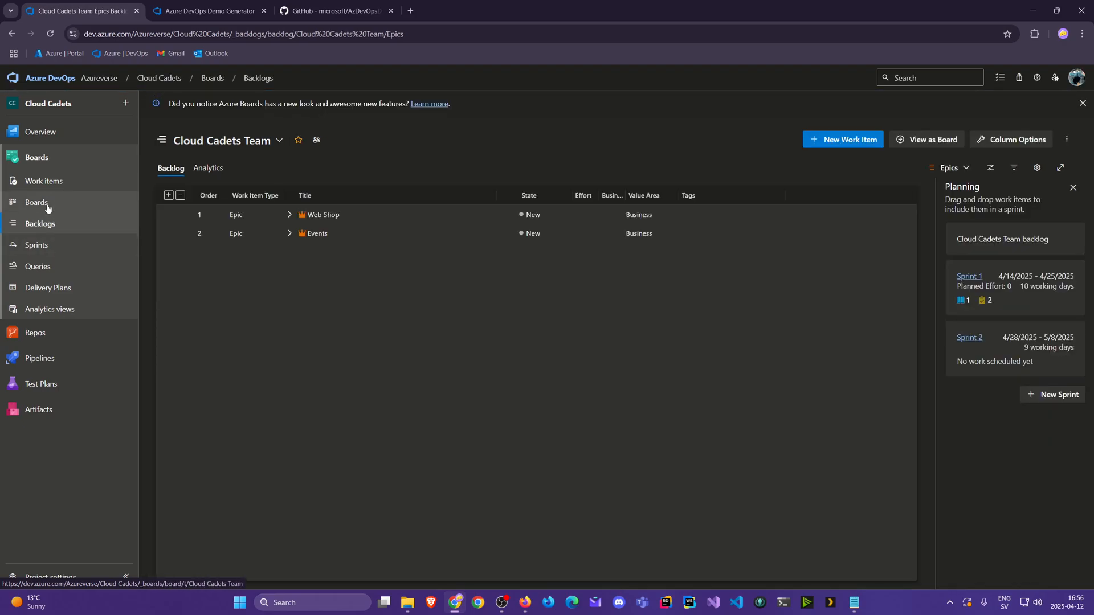
pyautogui.click(45, 181)
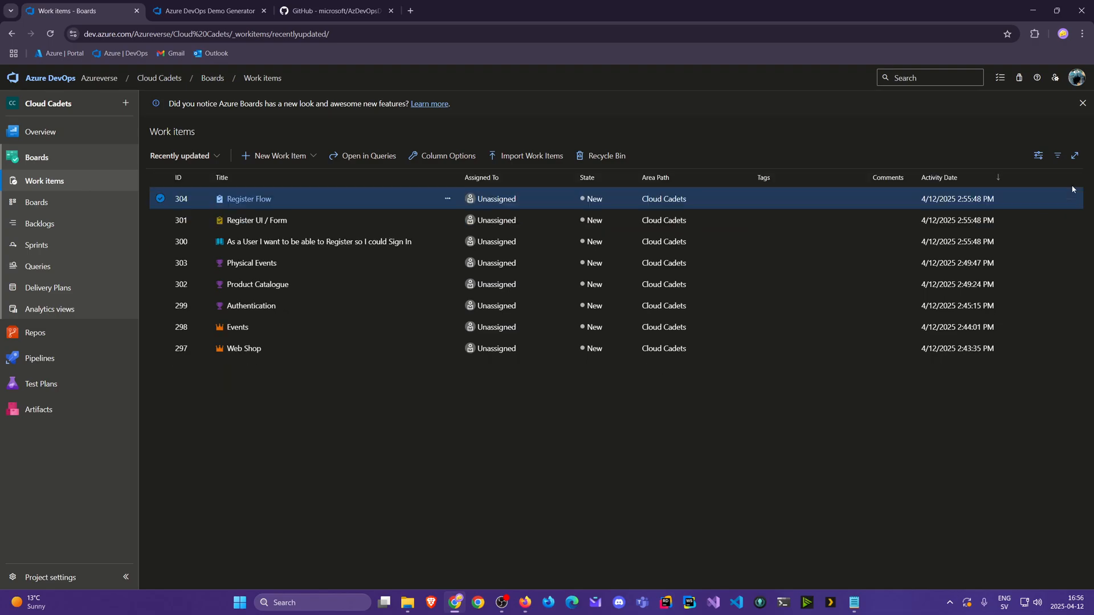
pyautogui.click(1057, 155)
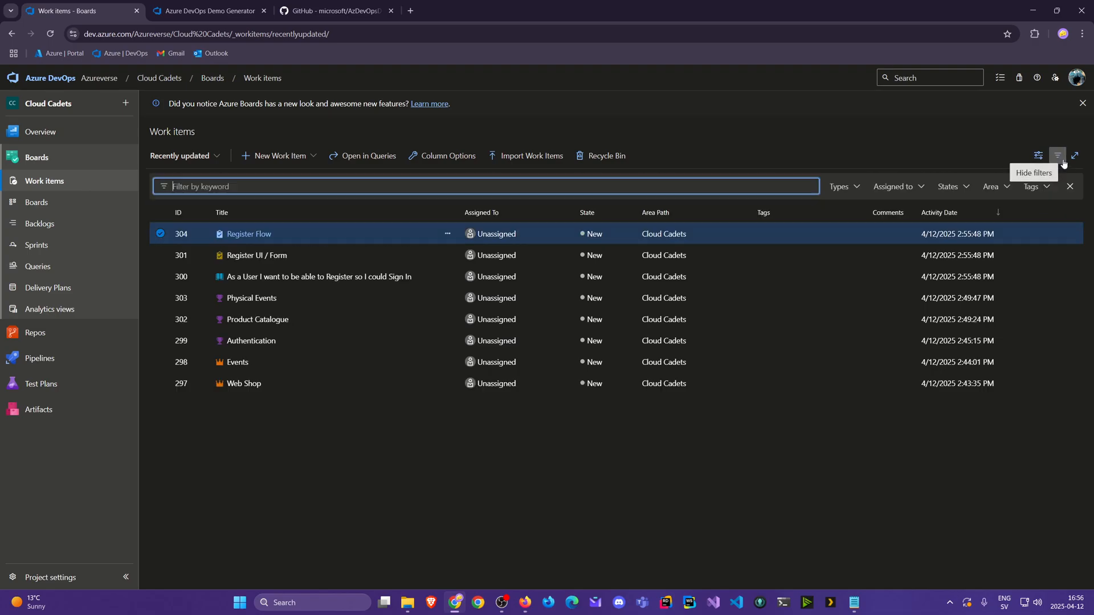
pyautogui.click(1057, 155)
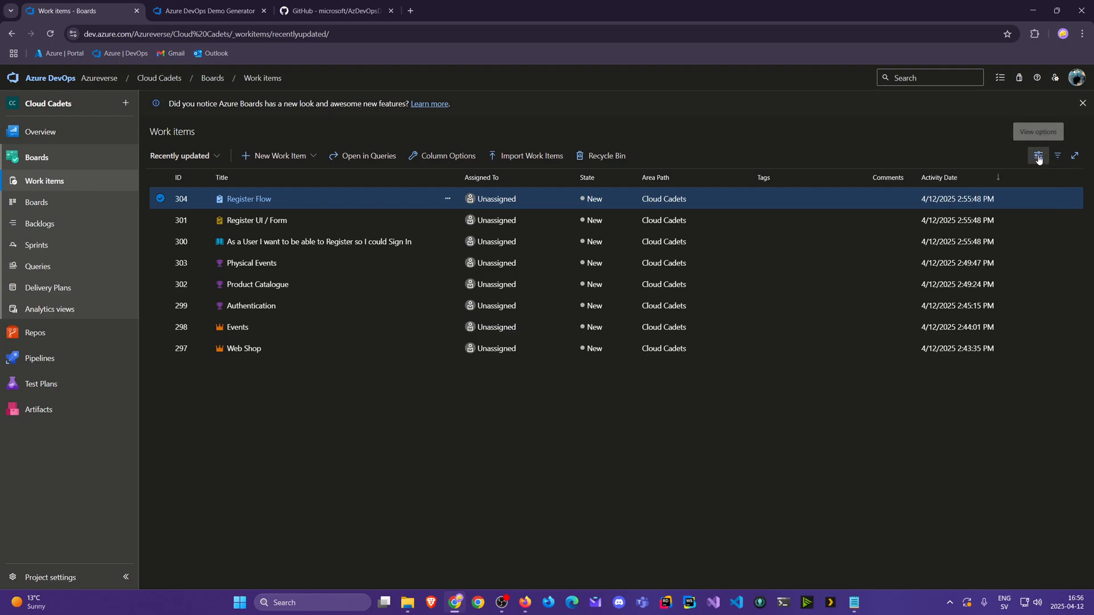
pyautogui.moveTo(39, 223)
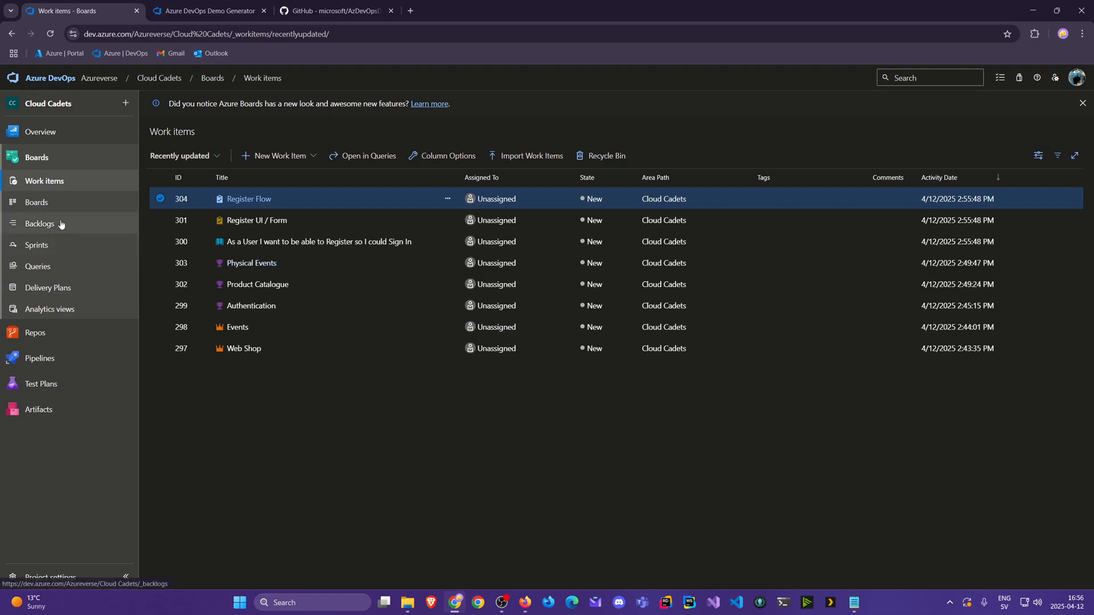
# - Show the team backlog at the Stories level
pyautogui.click(40, 224)
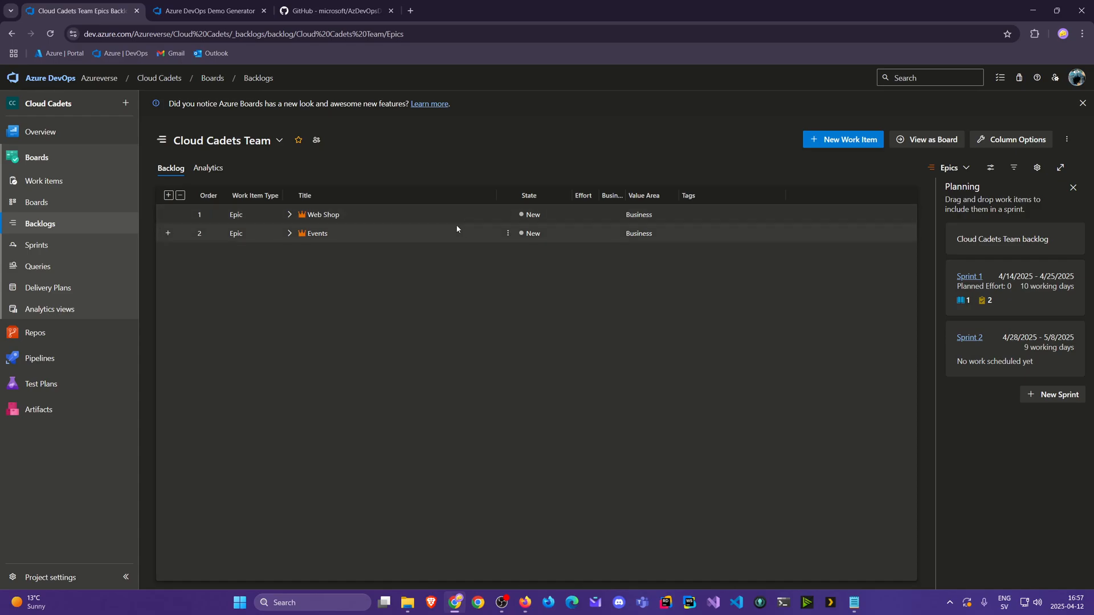
pyautogui.click(949, 168)
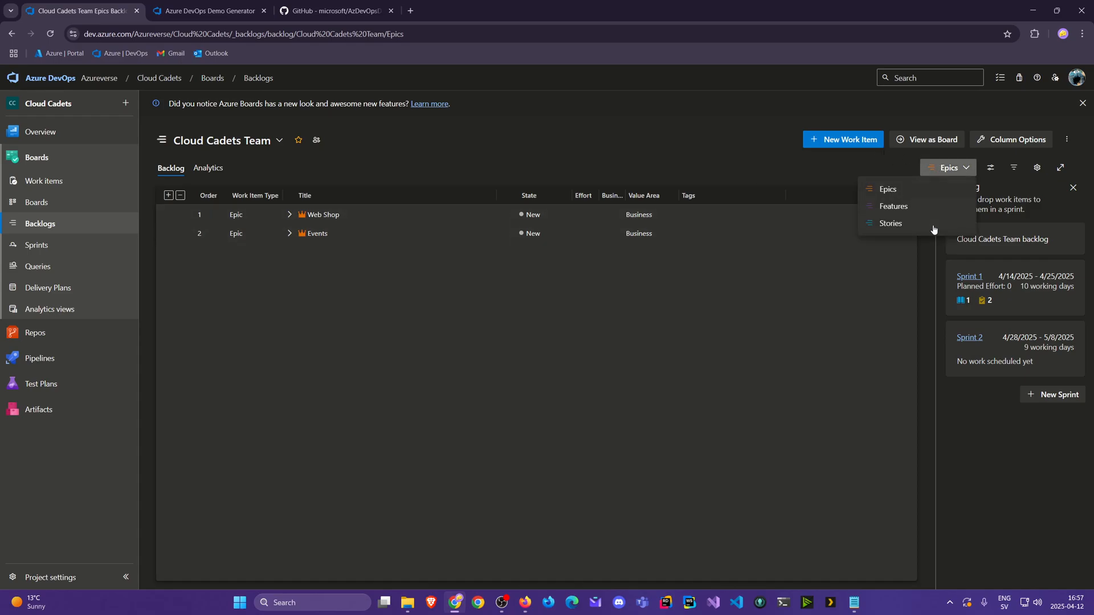
pyautogui.click(889, 223)
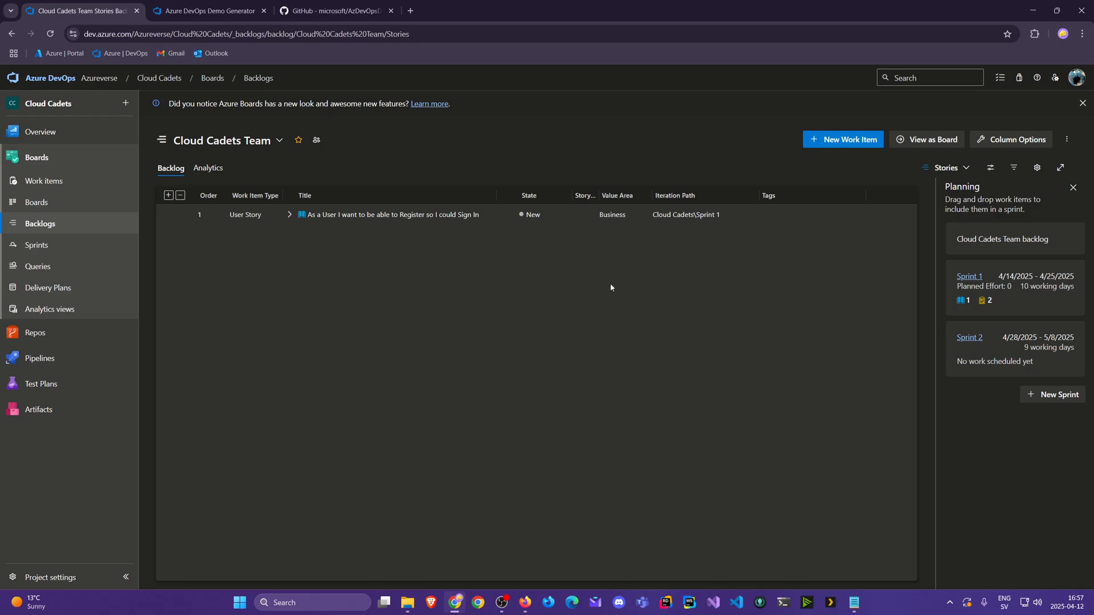
pyautogui.moveTo(676, 194)
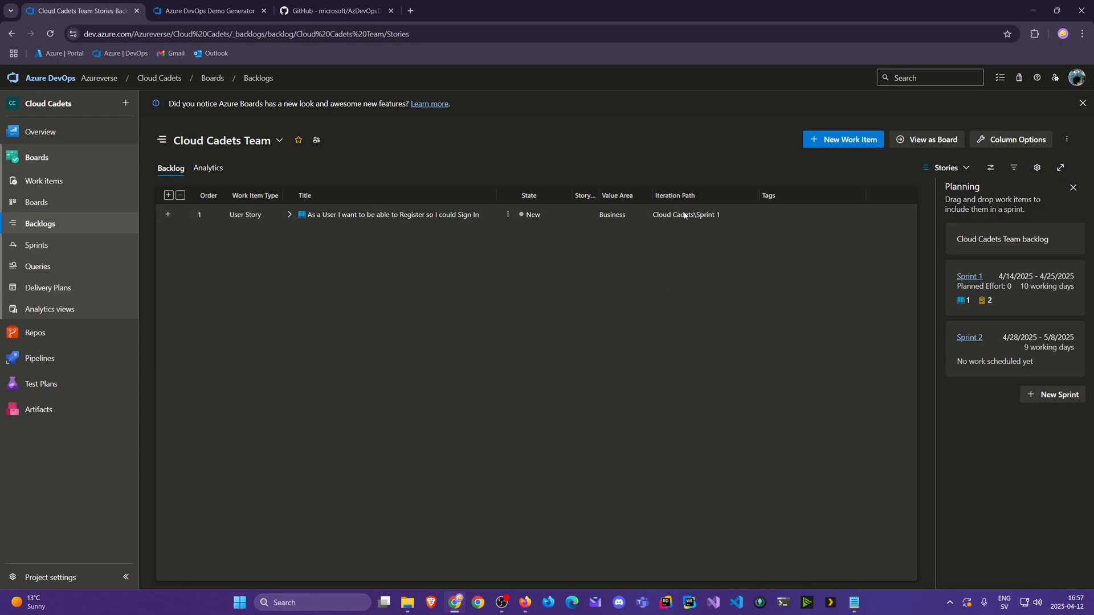
pyautogui.moveTo(691, 220)
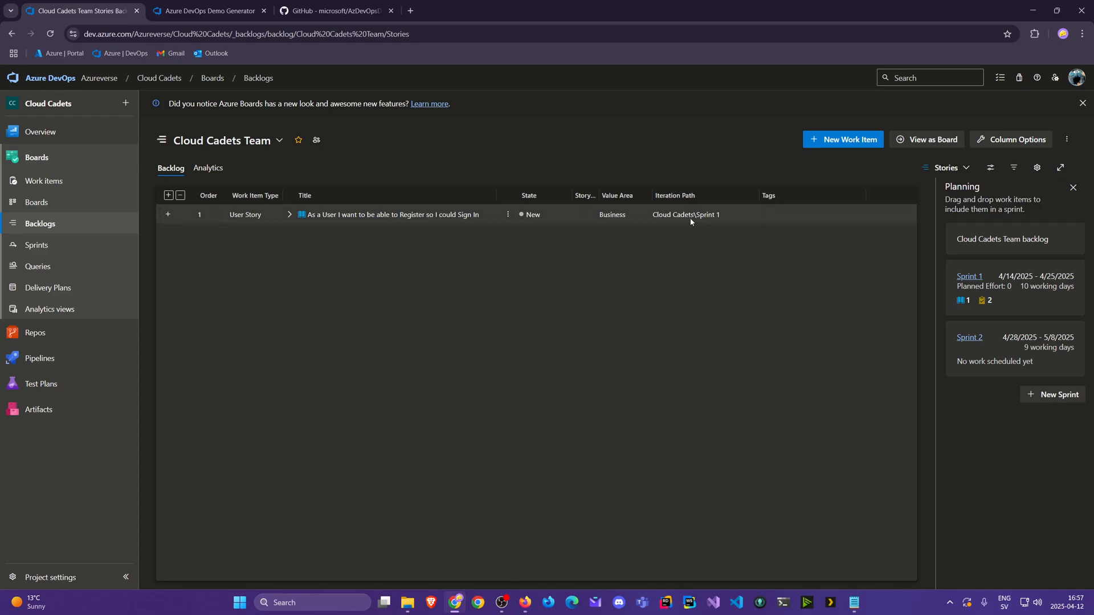
pyautogui.moveTo(685, 222)
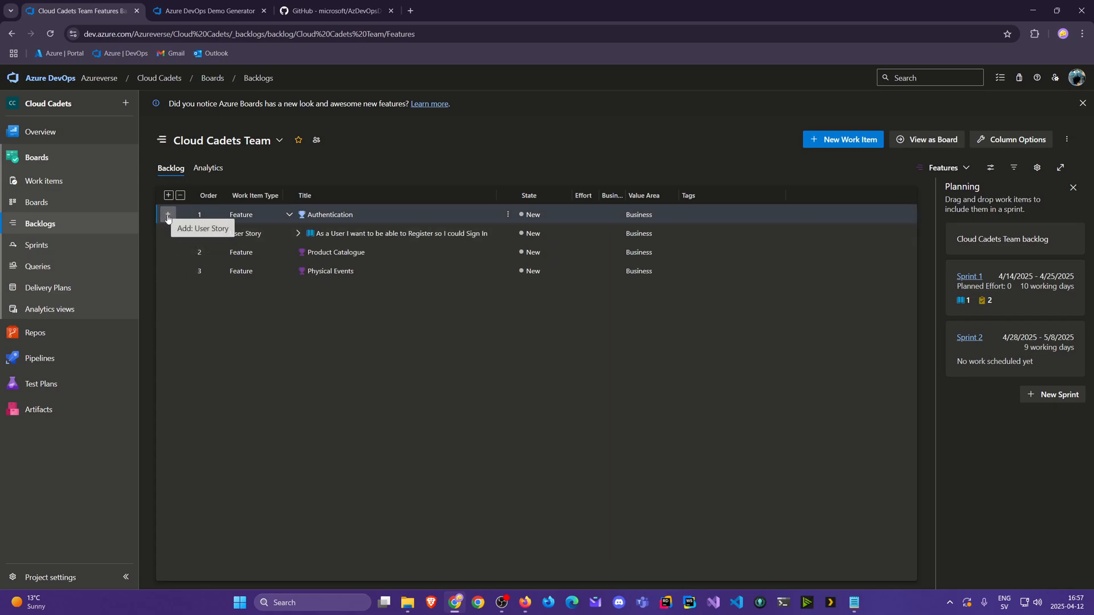
# - Add user story 'As a User I want to be able to Sign In to access stuff' under Authentication
pyautogui.click(167, 215)
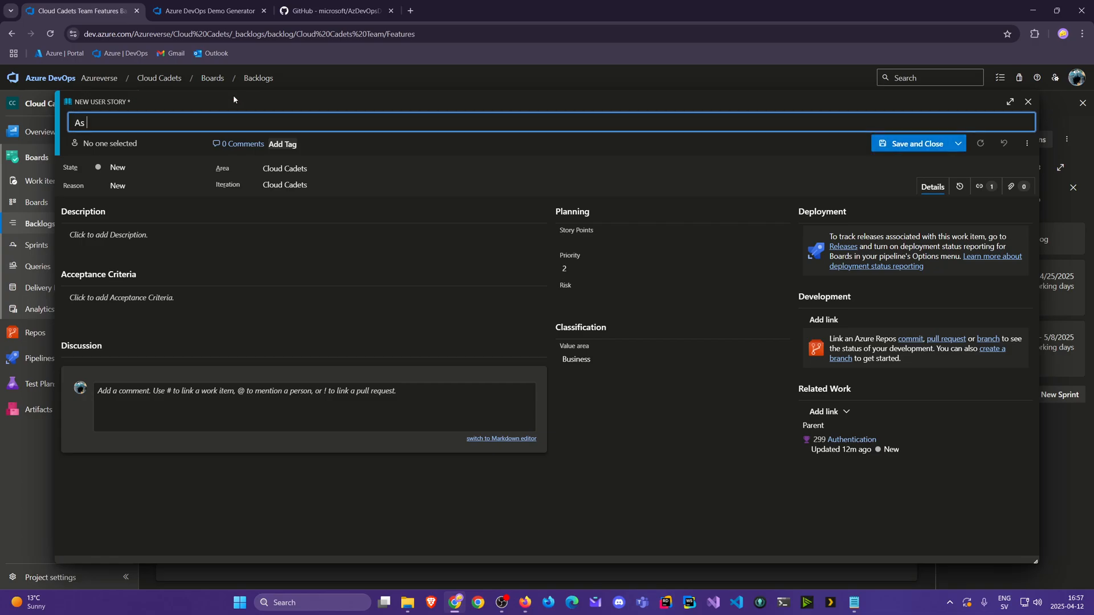
pyautogui.write('a User I want to')
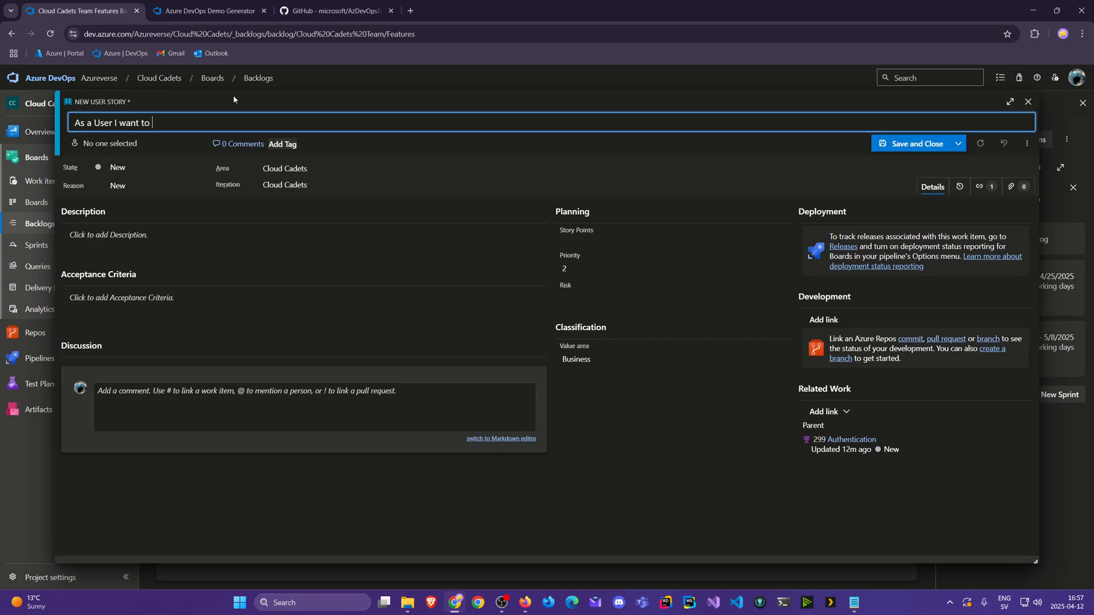
pyautogui.write('be able to Sign In to acces')
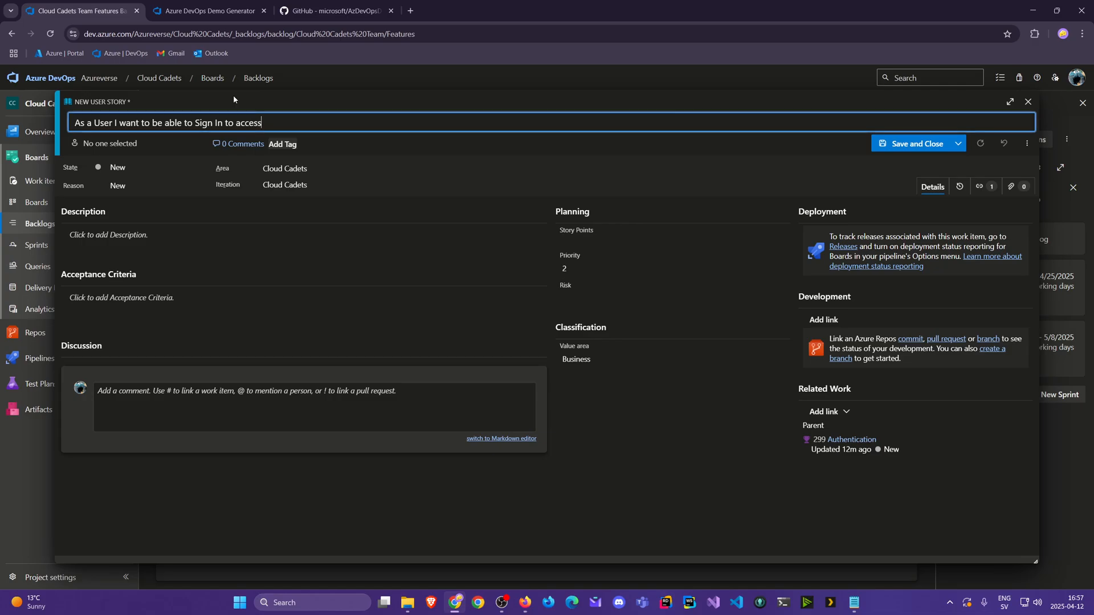
pyautogui.write('stuff')
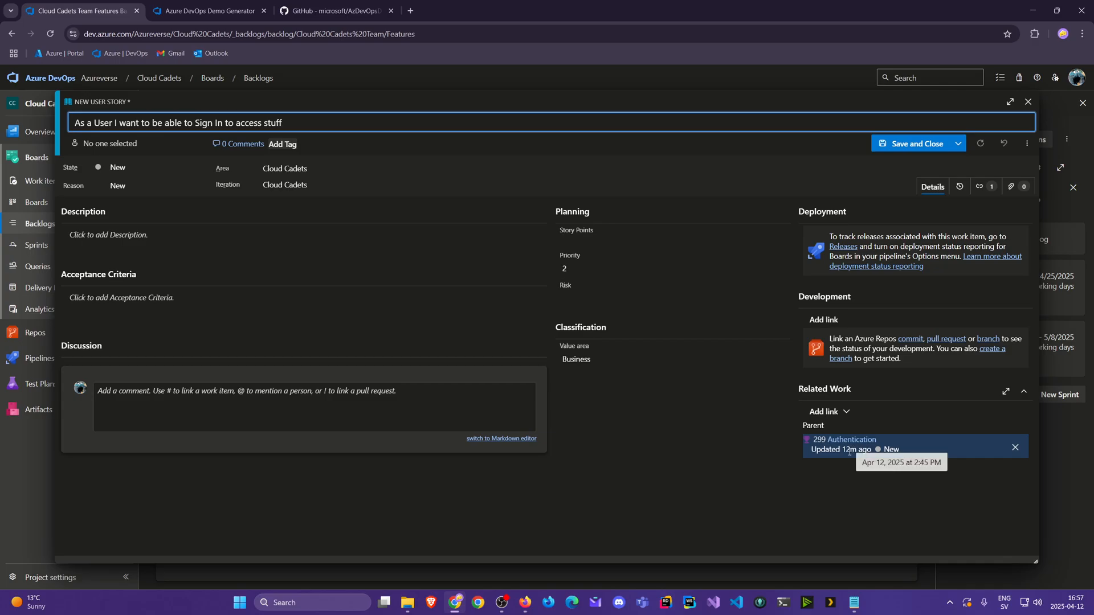
pyautogui.click(1027, 101)
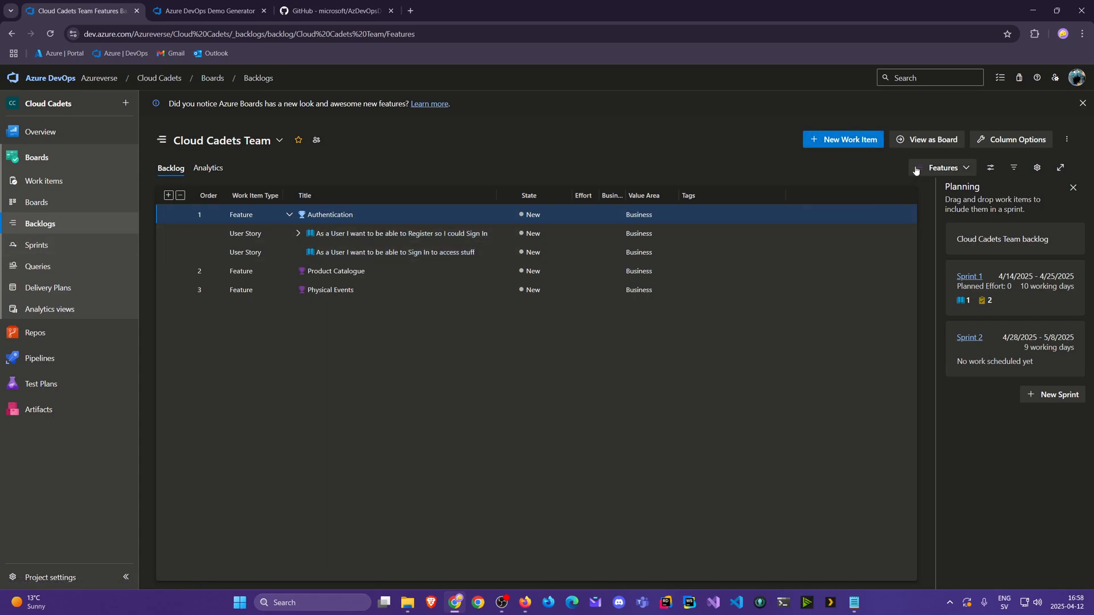
# - Switch to the Stories backlog and expand the story rows to show their tasks
pyautogui.click(946, 168)
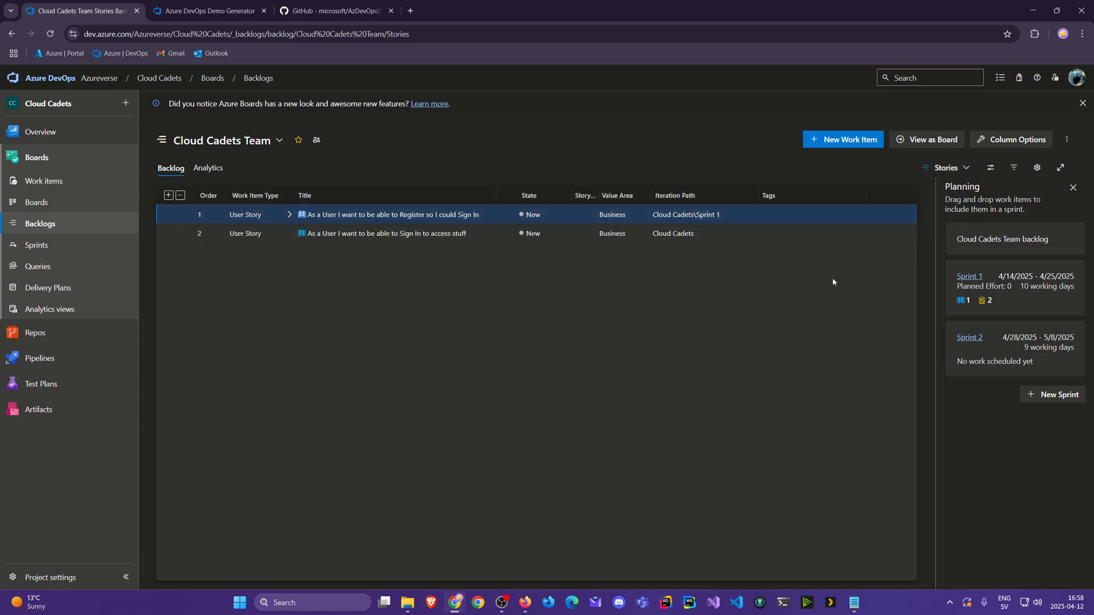
pyautogui.moveTo(669, 241)
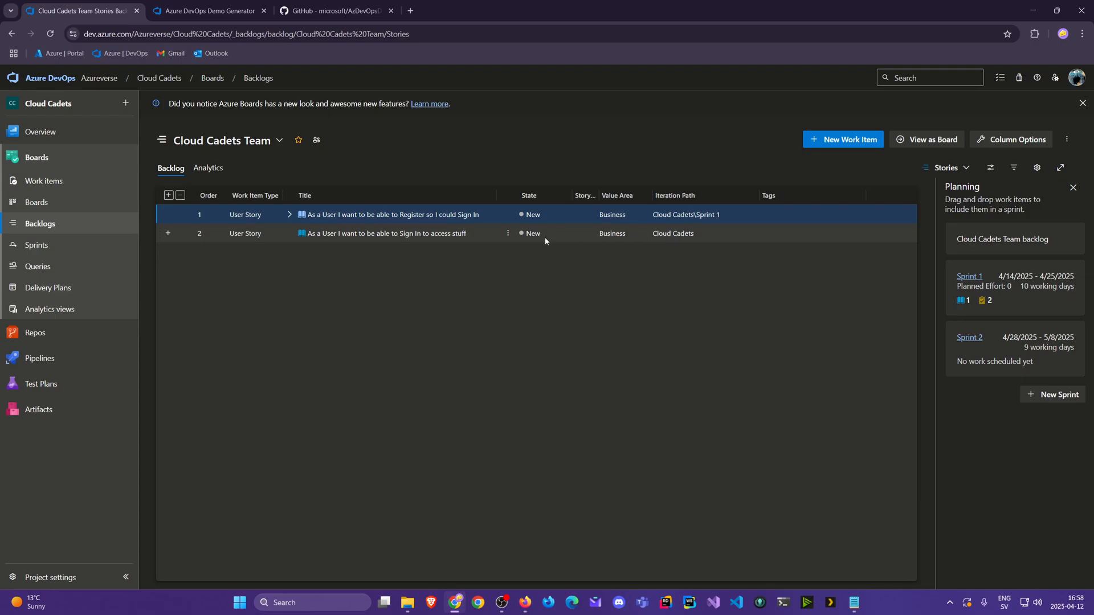
pyautogui.click(707, 215)
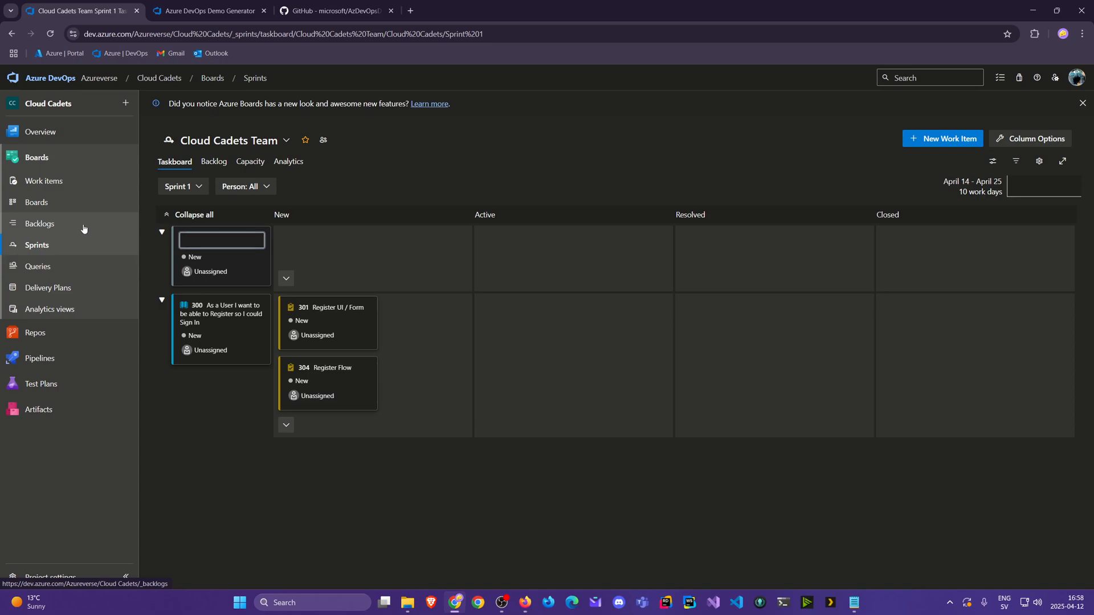
pyautogui.click(219, 239)
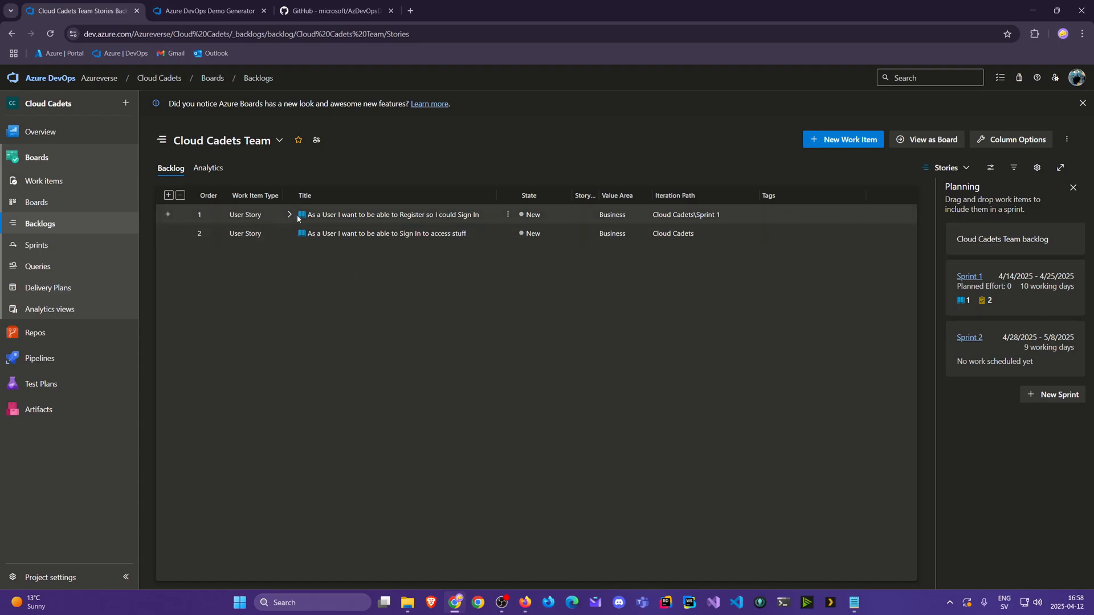
pyautogui.click(289, 215)
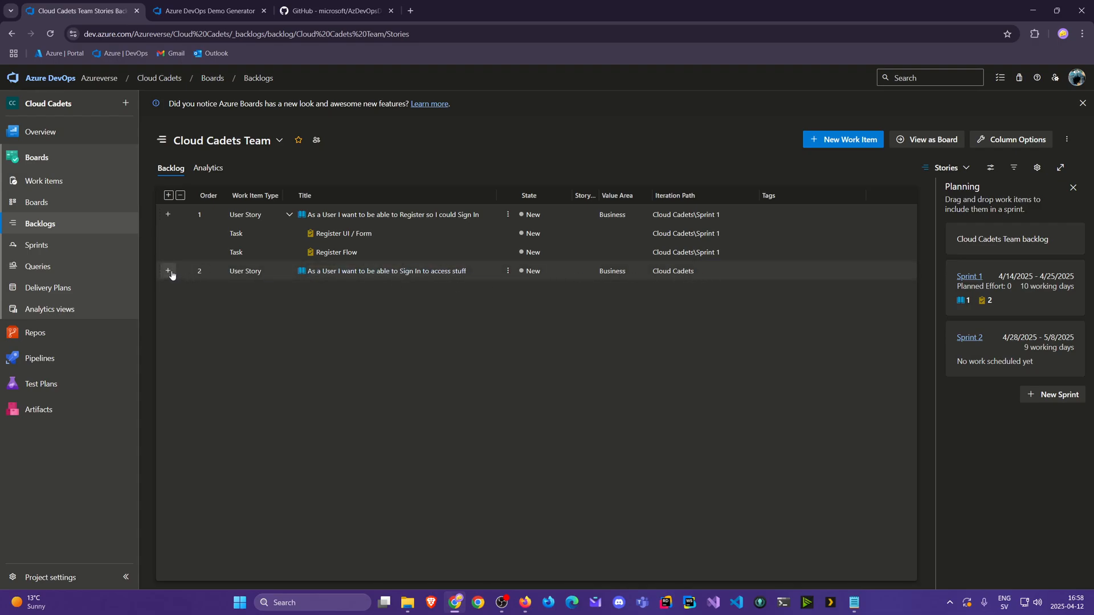
# - Add tasks Sign In UI and Sign in Flow under the Sign In user story
pyautogui.click(169, 271)
pyautogui.write('Sign In U')
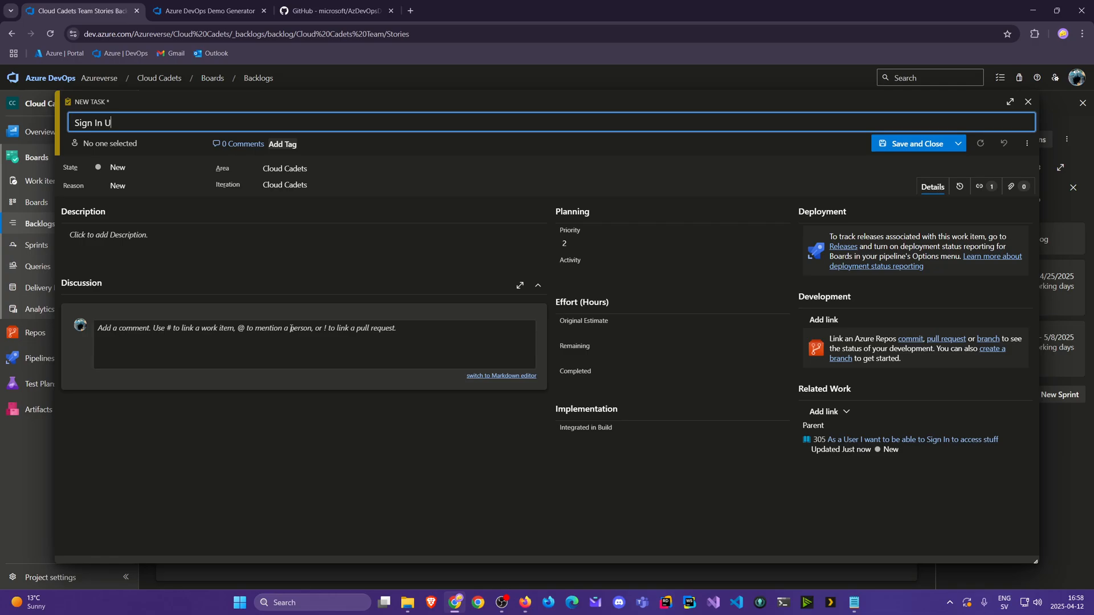
pyautogui.click(915, 144)
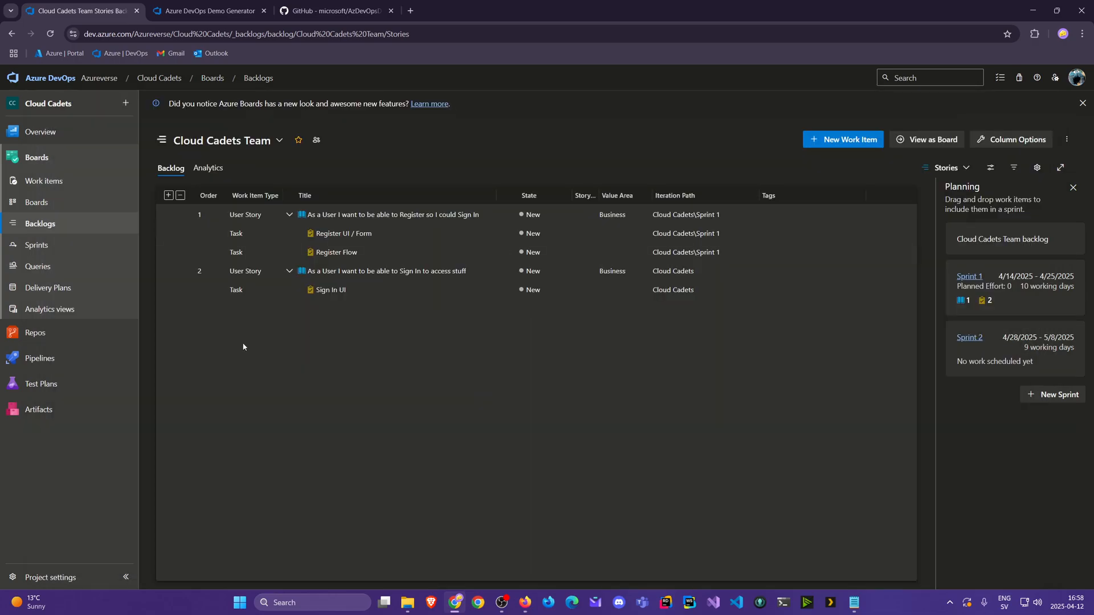
pyautogui.click(167, 271)
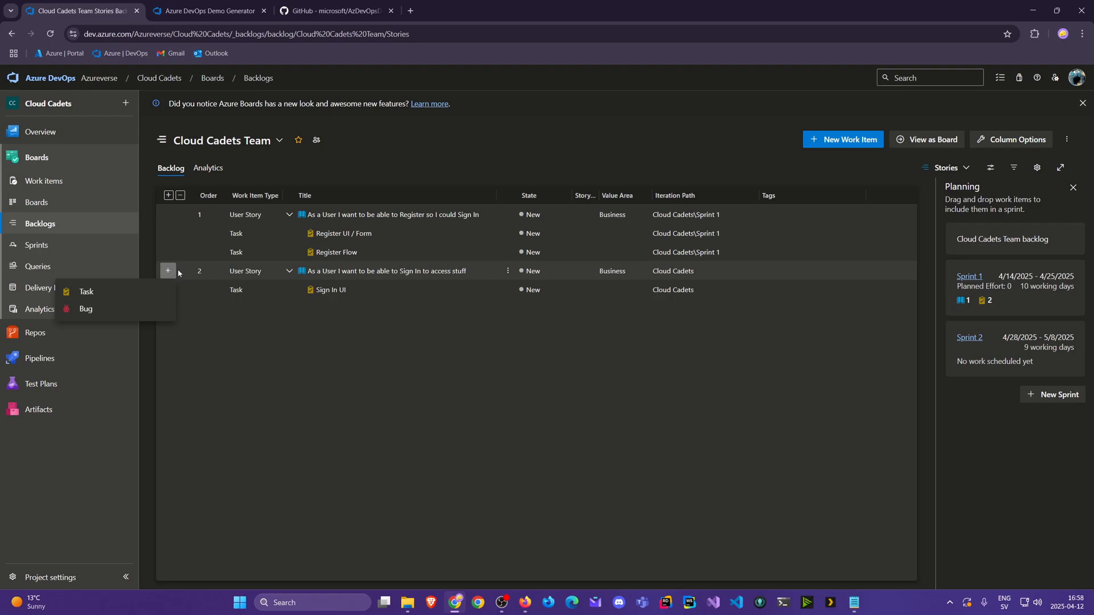
pyautogui.click(85, 291)
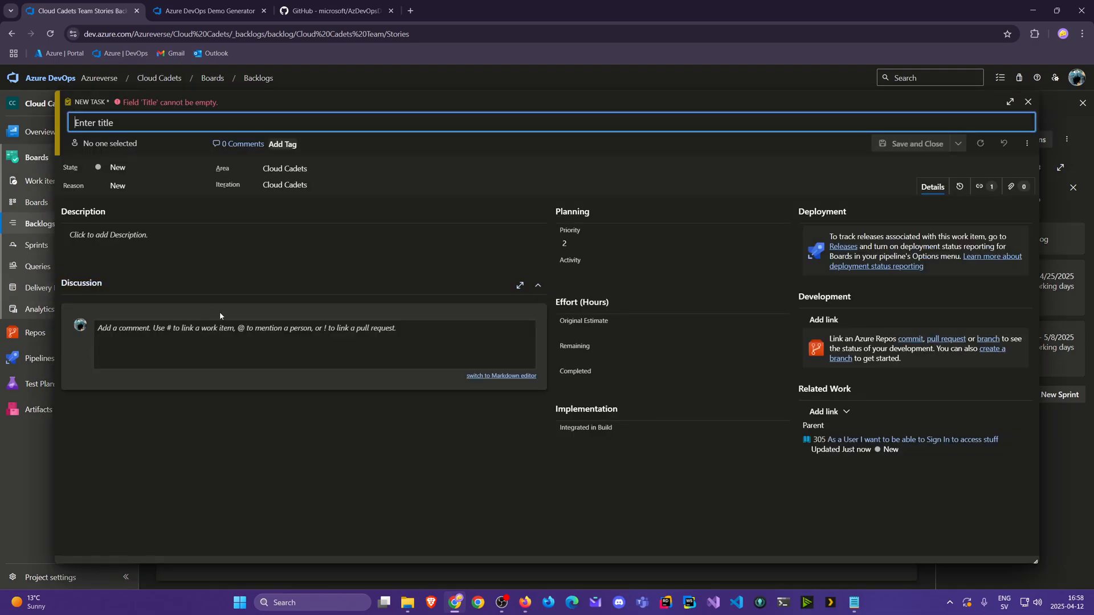
pyautogui.write('Sign in F')
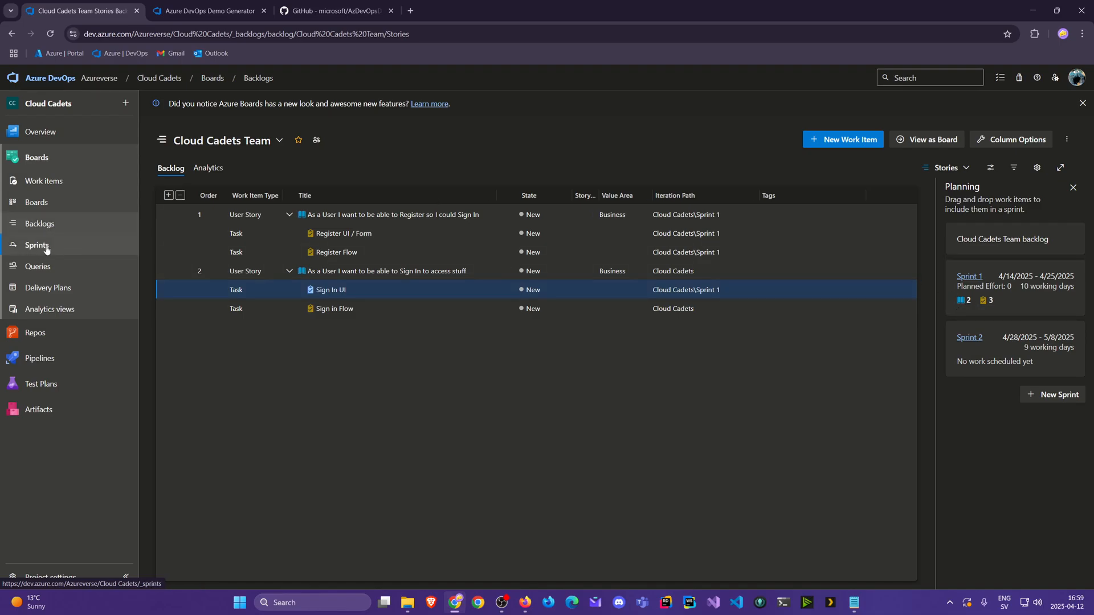
# - Check the Sprint 1 taskboard, then expand both stories in the backlog to show their tasks
pyautogui.click(37, 245)
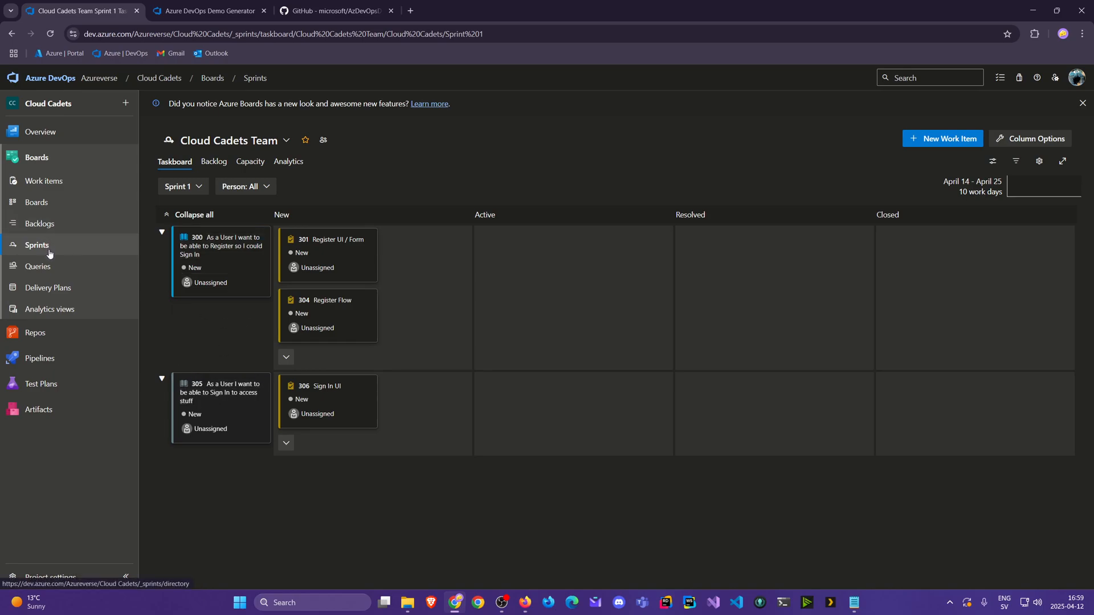
pyautogui.click(40, 223)
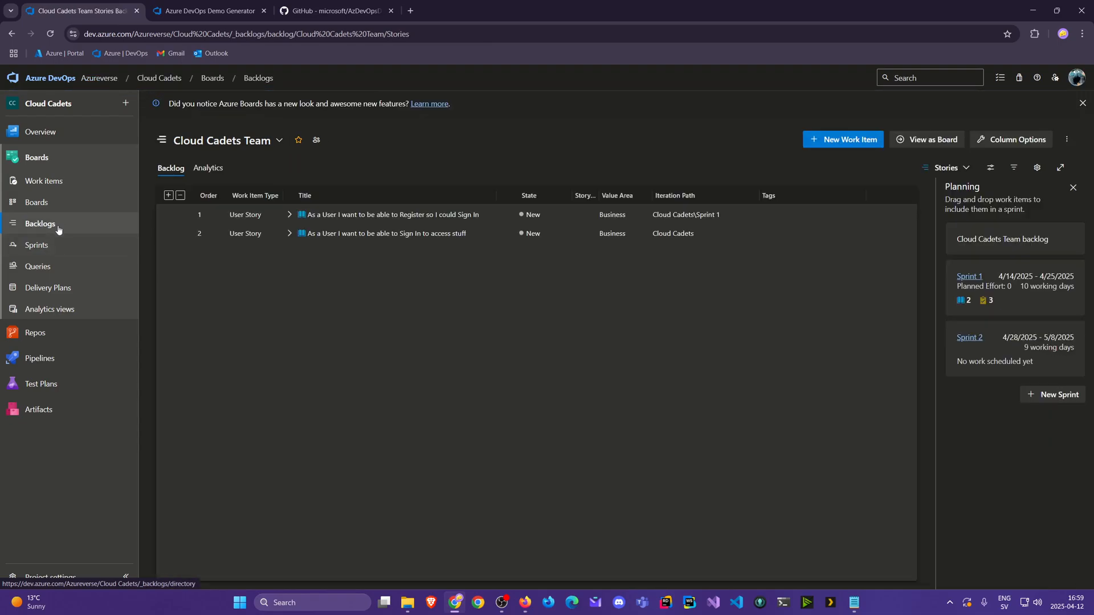
pyautogui.click(288, 234)
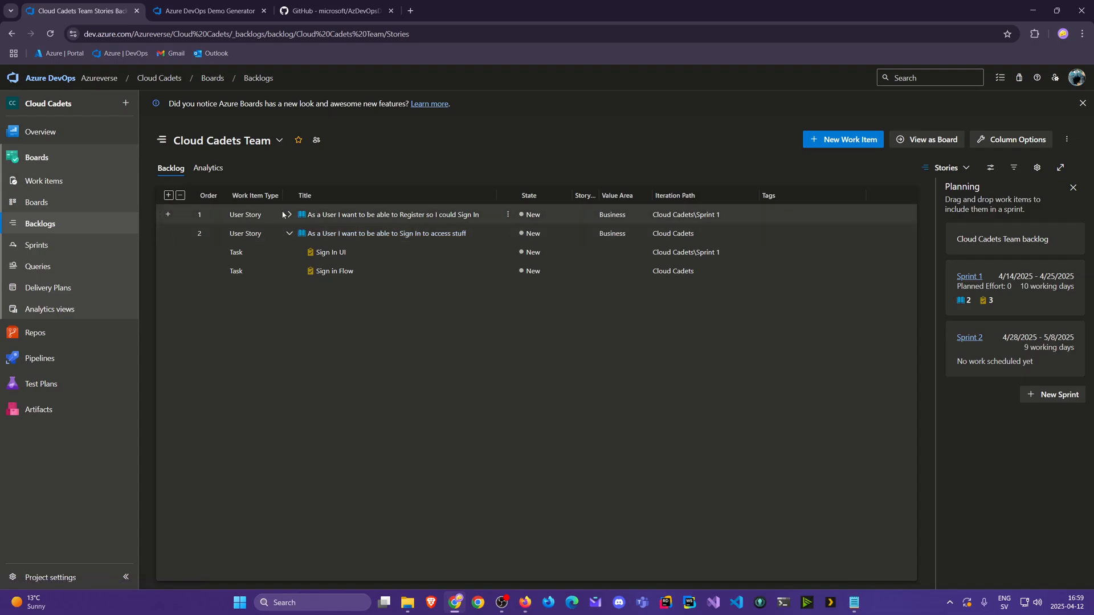
pyautogui.click(288, 214)
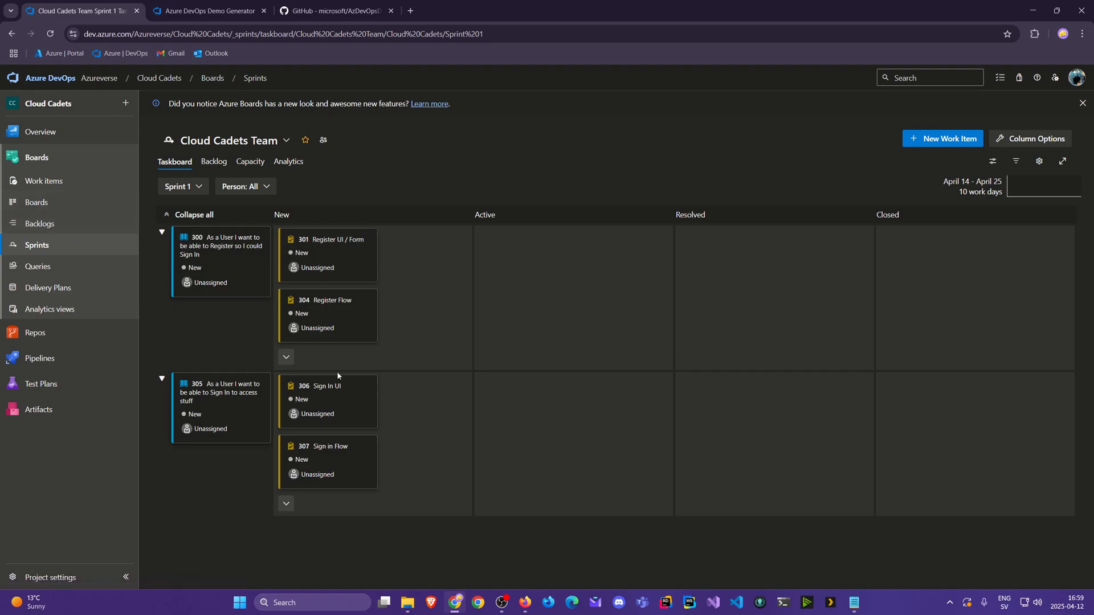
pyautogui.moveTo(40, 223)
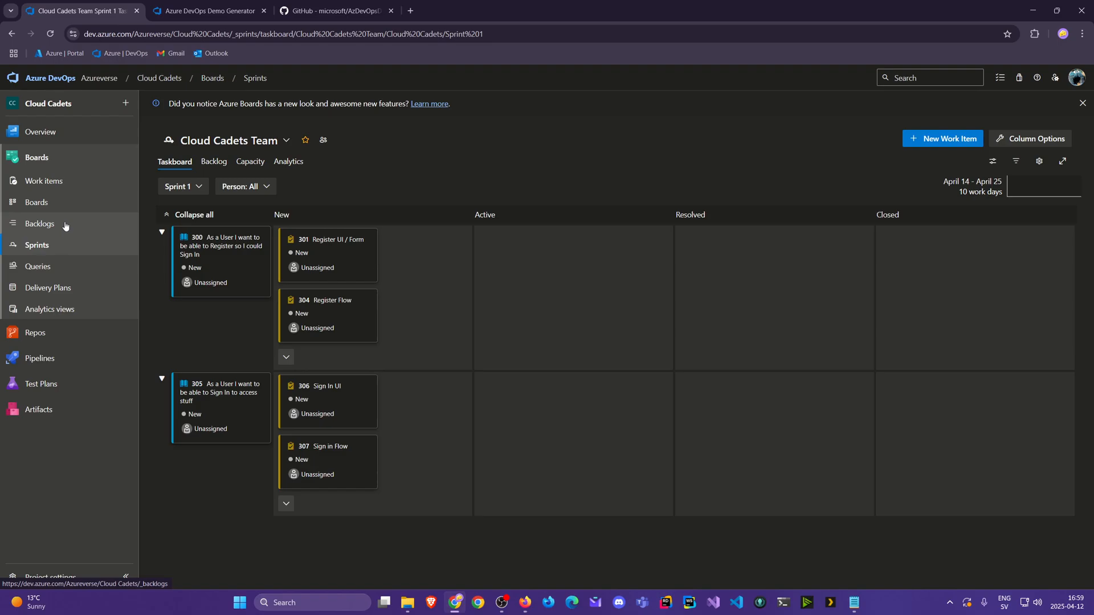
pyautogui.moveTo(64, 228)
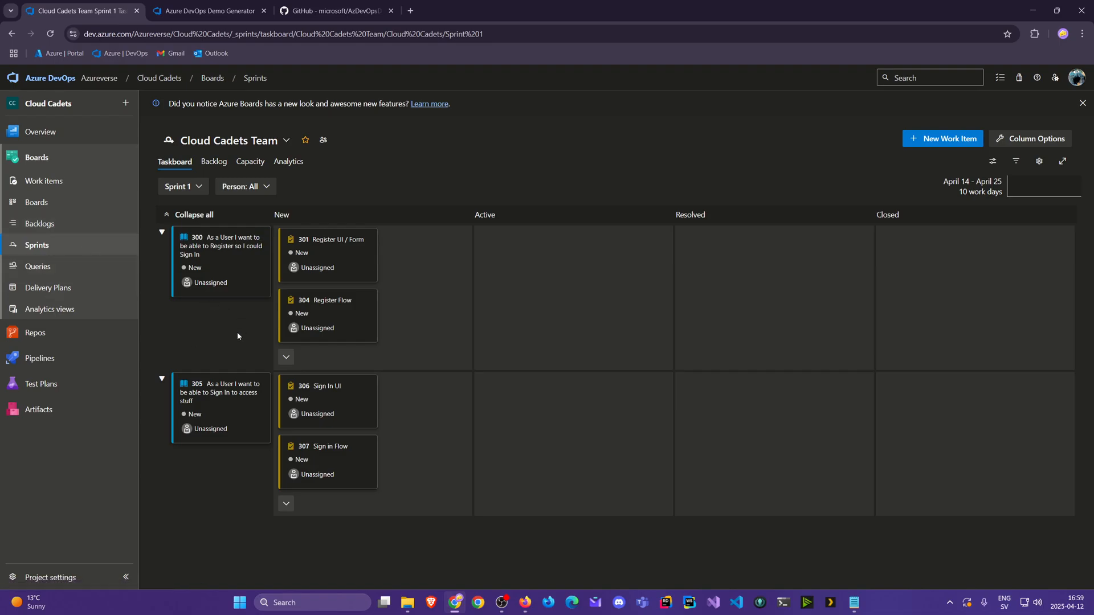
pyautogui.moveTo(240, 337)
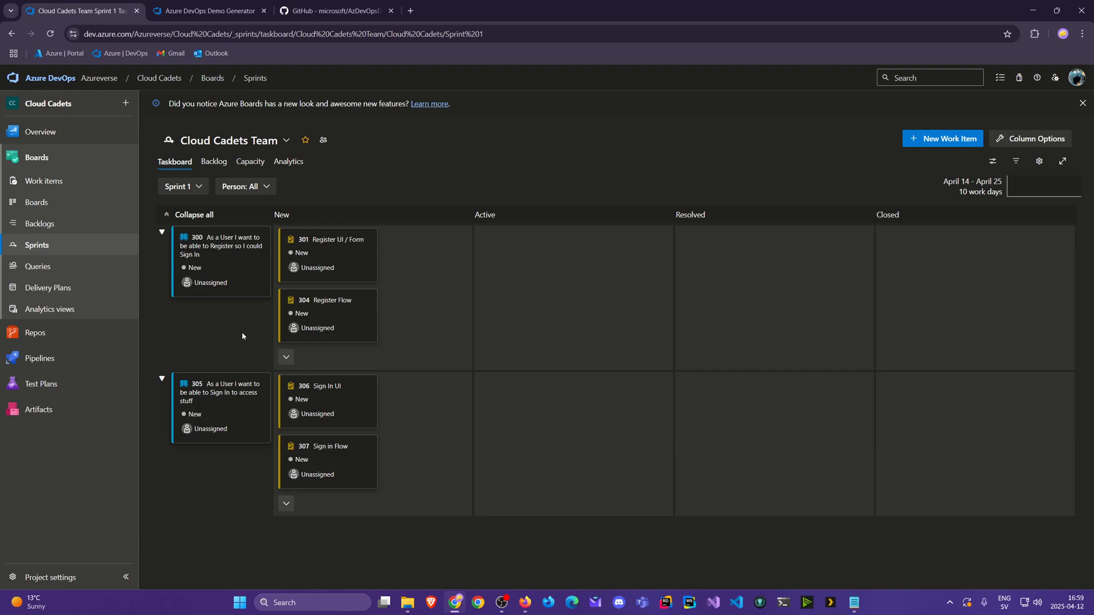